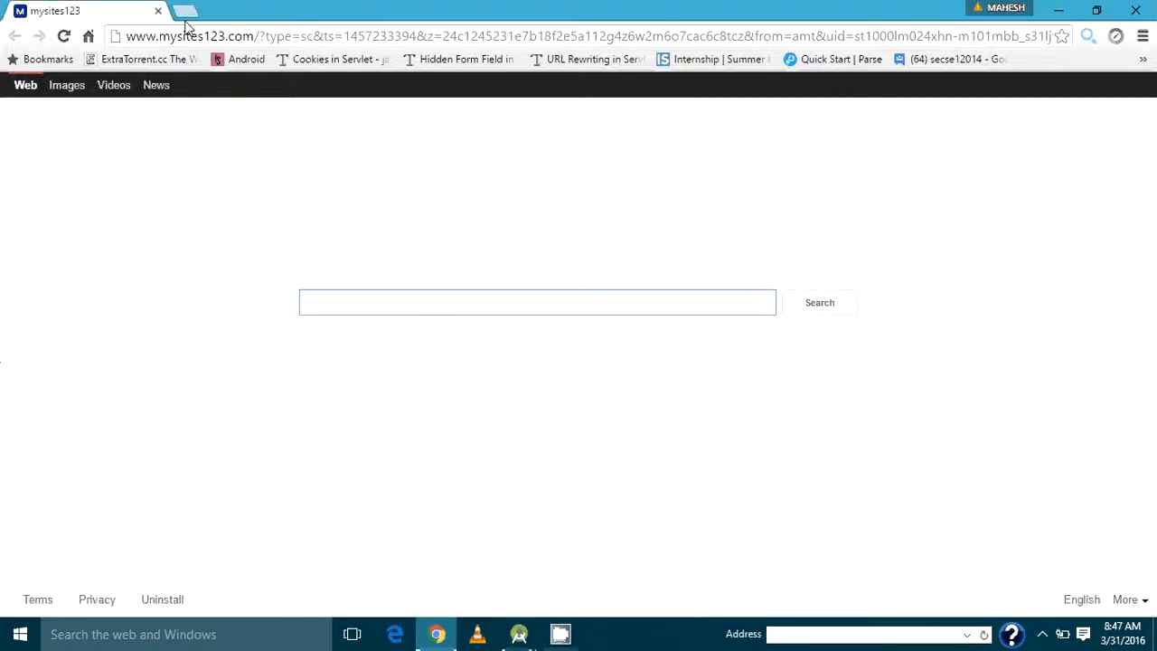
Open a new Chrome tab and go to libgdx.badlogicgames.com
{"action": "left_click", "coordinate": [536, 301]}
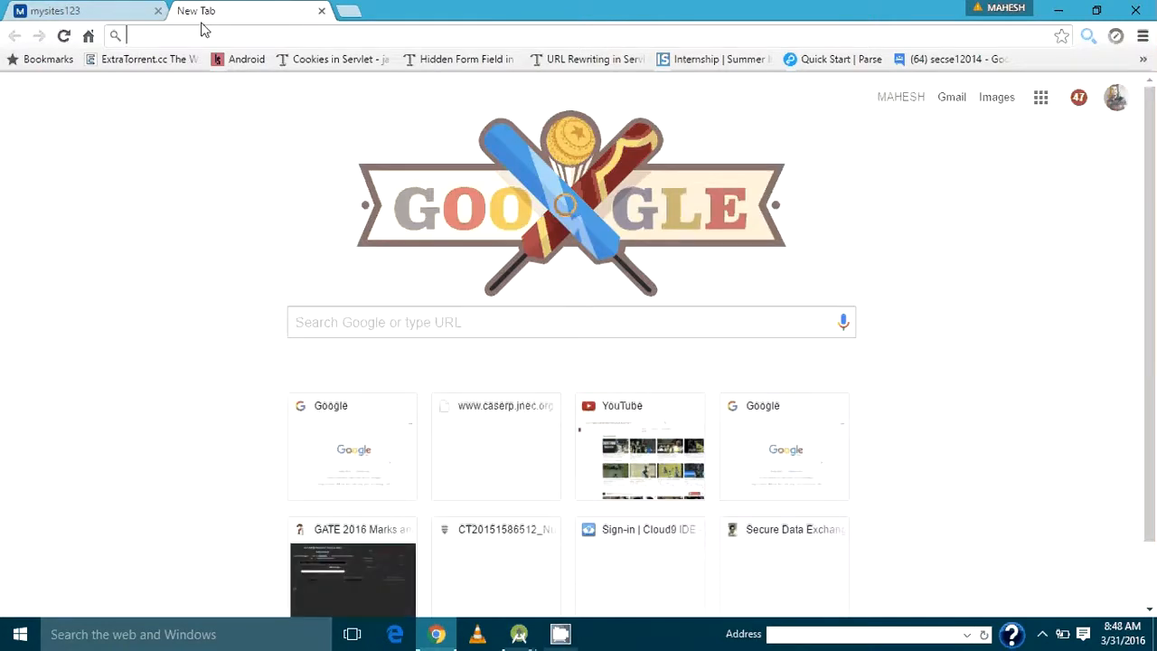
{"action": "type", "text": "libgdx.badlogicgames.com"}
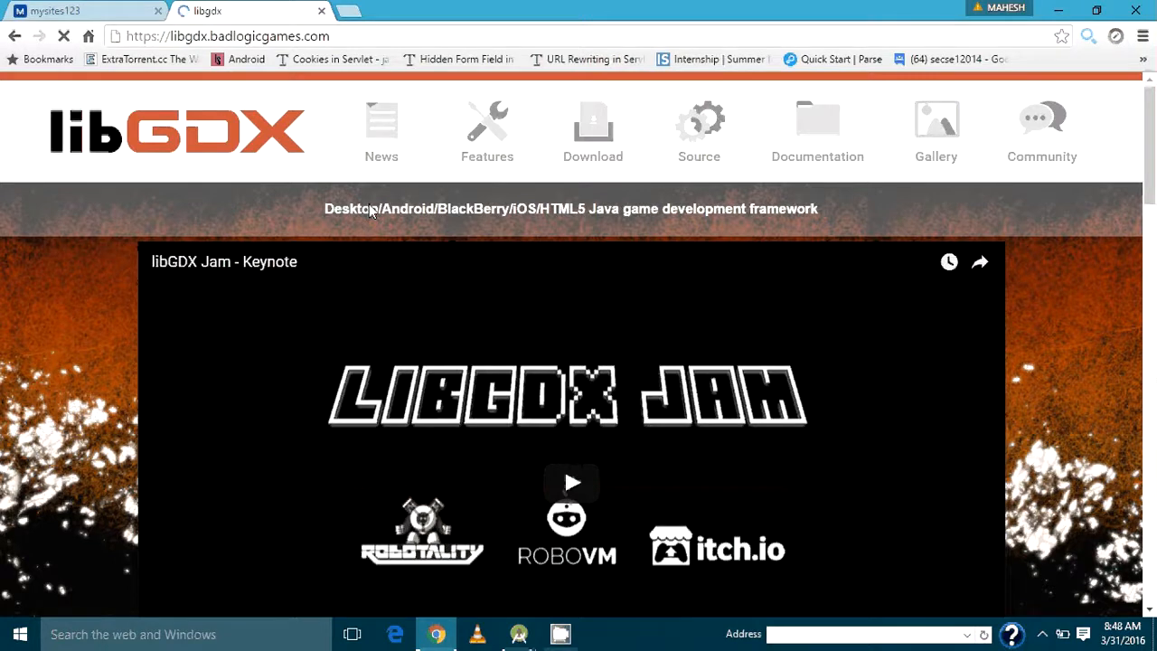
{"action": "mouse_move", "coordinate": [637, 208]}
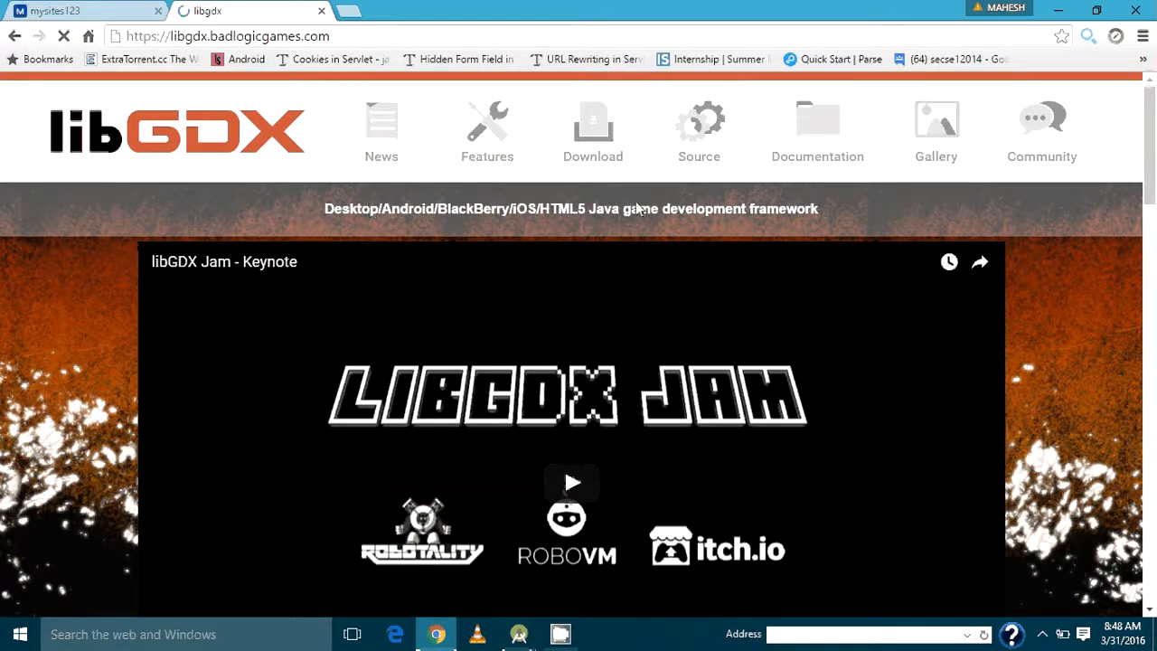
{"action": "mouse_move", "coordinate": [592, 131]}
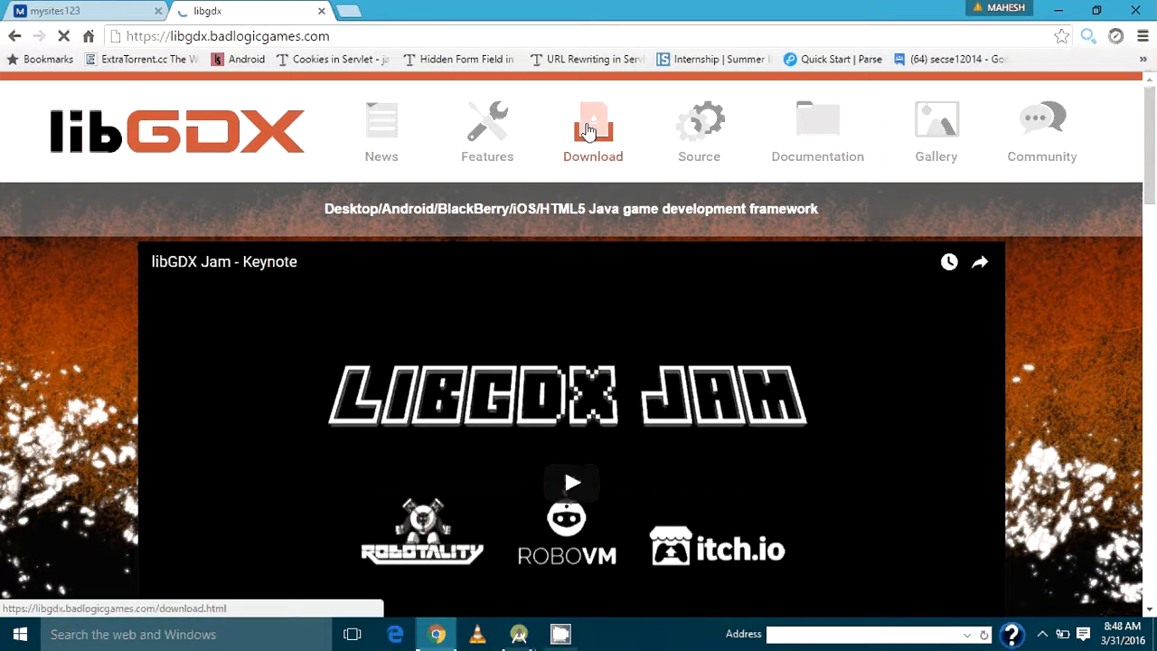
Save the libGDX setup app gdx-setup (1).jar from the downloads page to the Desktop
{"action": "left_click", "coordinate": [592, 131]}
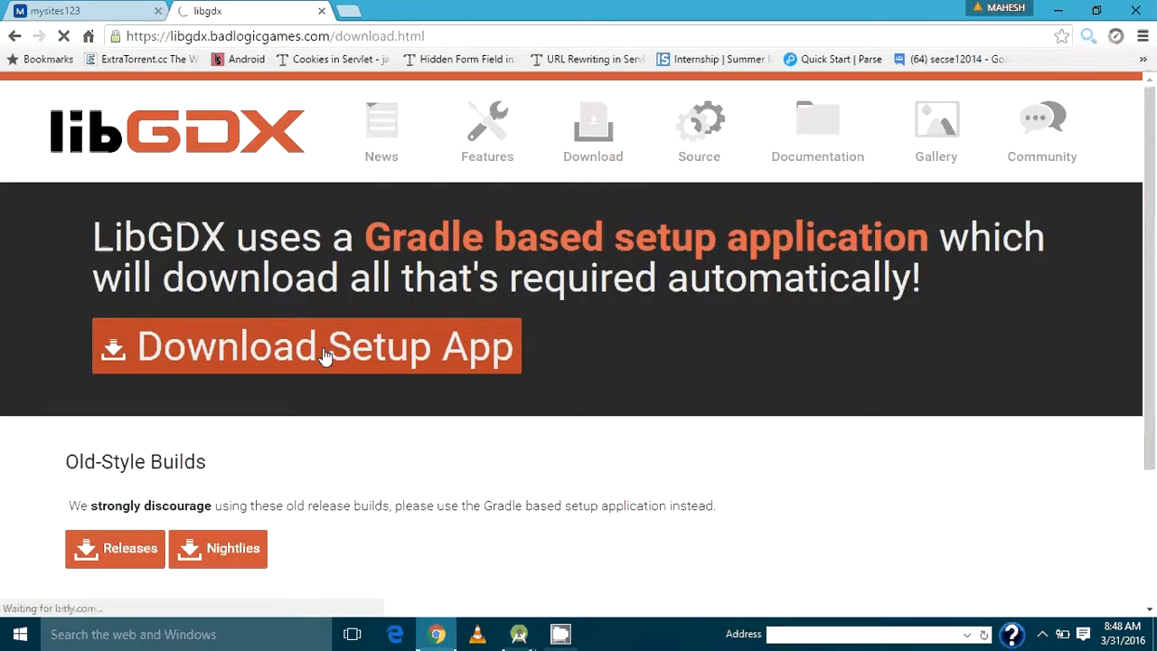
{"action": "left_click", "coordinate": [307, 346]}
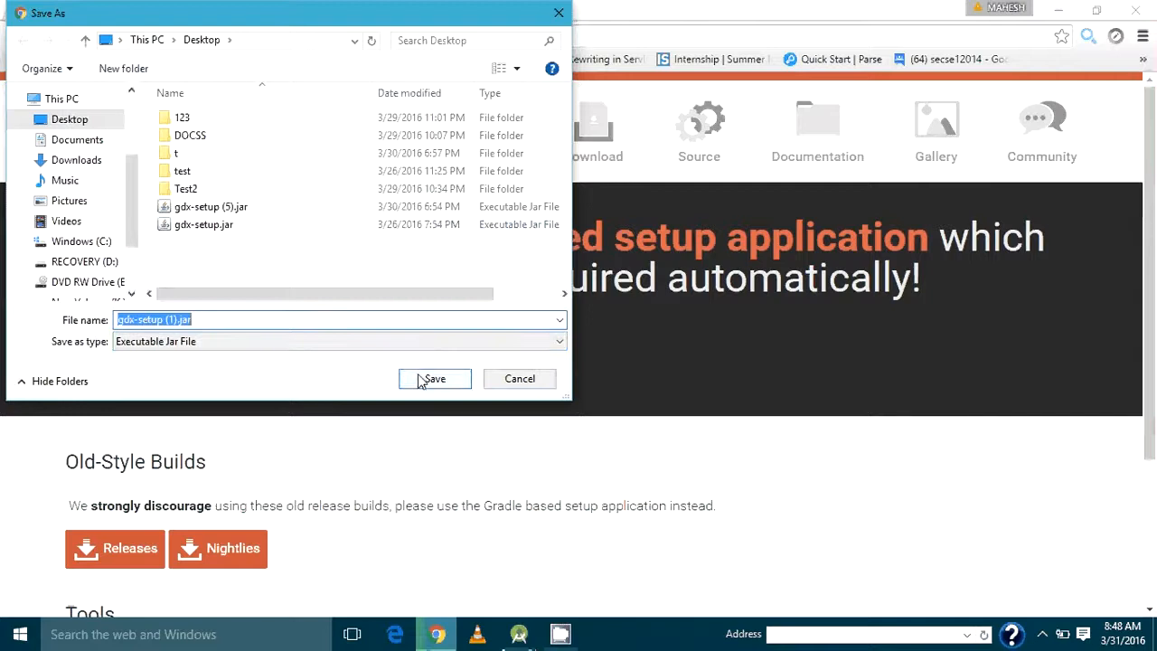
{"action": "left_click", "coordinate": [433, 378]}
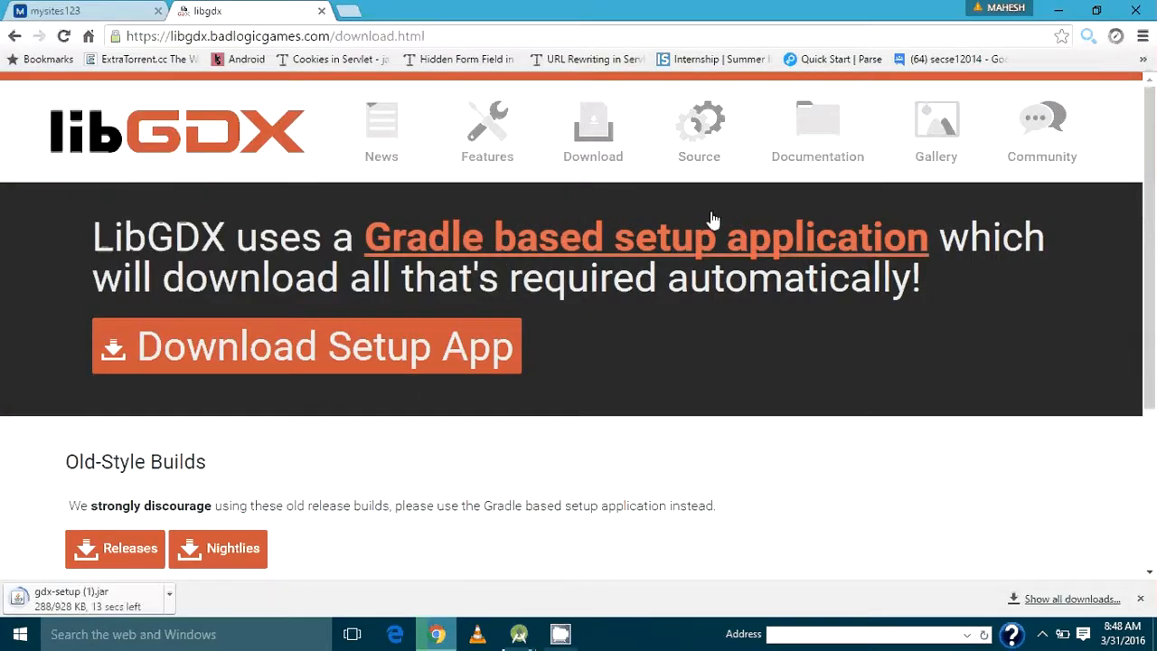
{"action": "mouse_move", "coordinate": [741, 199]}
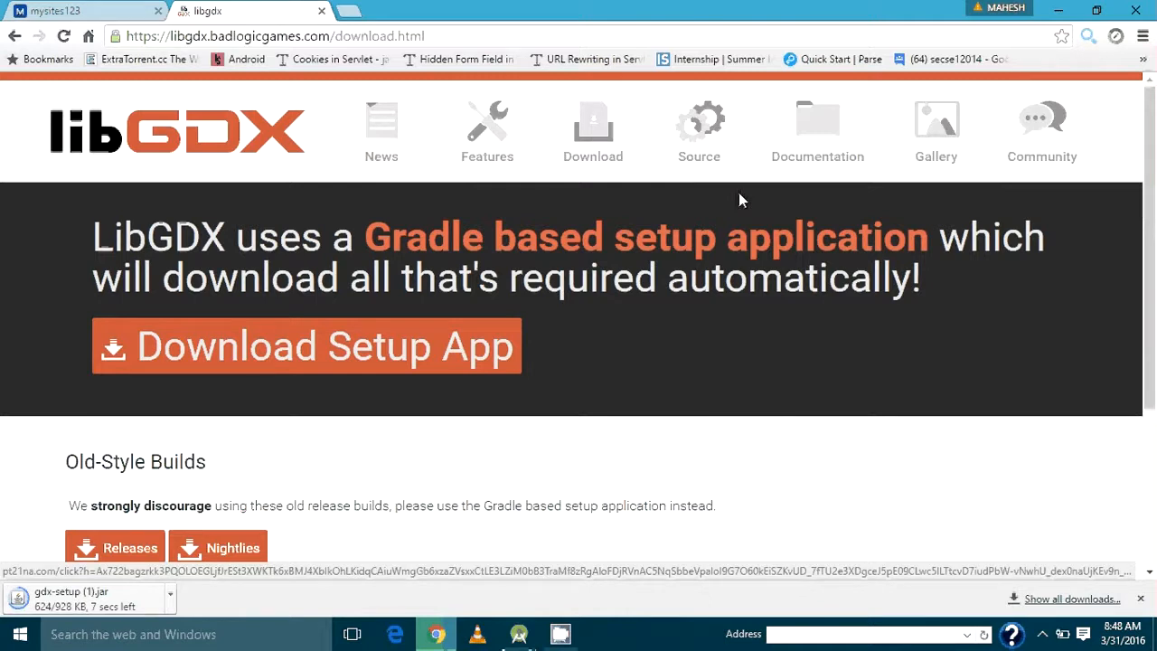
{"action": "mouse_move", "coordinate": [540, 432]}
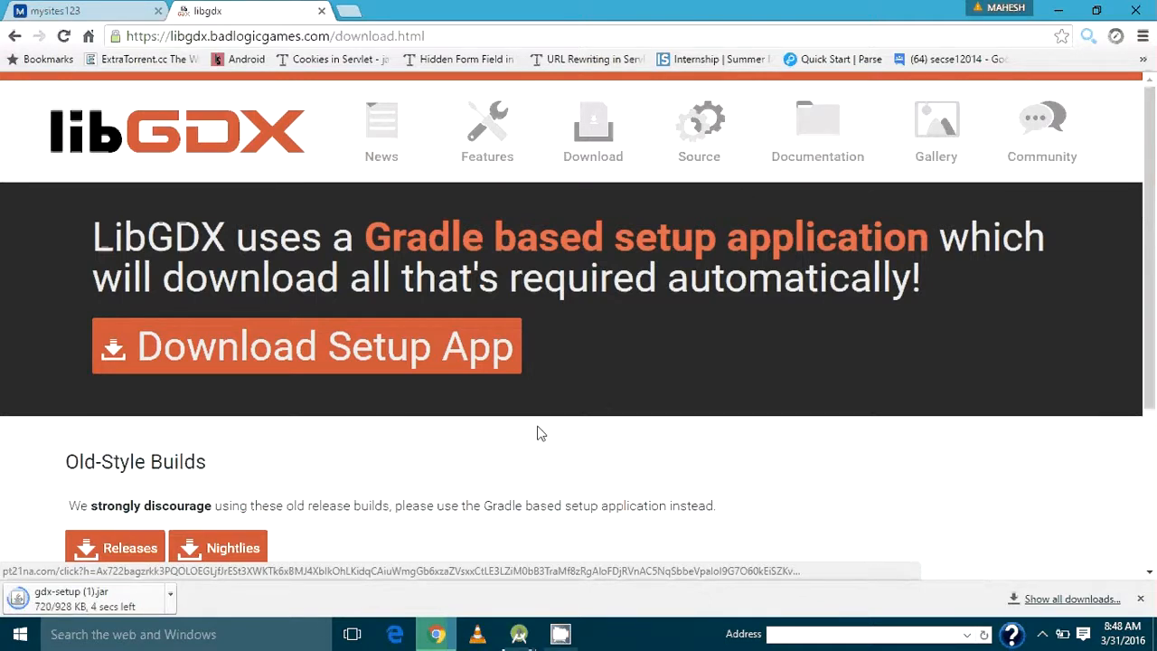
{"action": "mouse_move", "coordinate": [468, 422]}
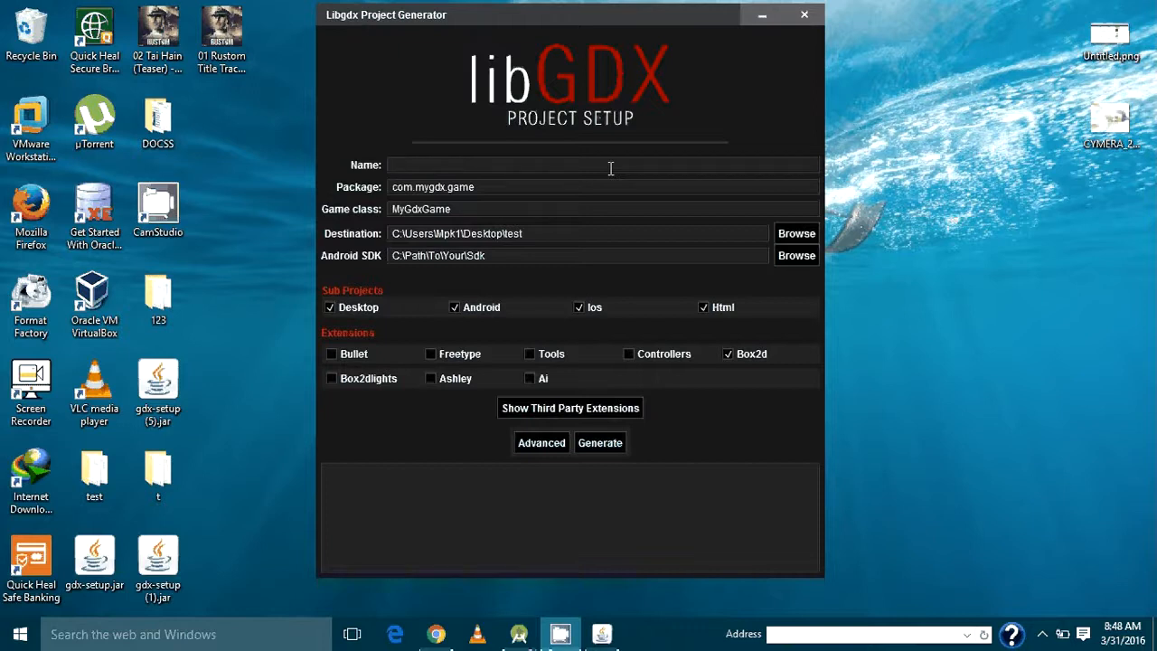
Enter RunningBird as the project name and append RB to the game class
{"action": "type", "text": "B"}
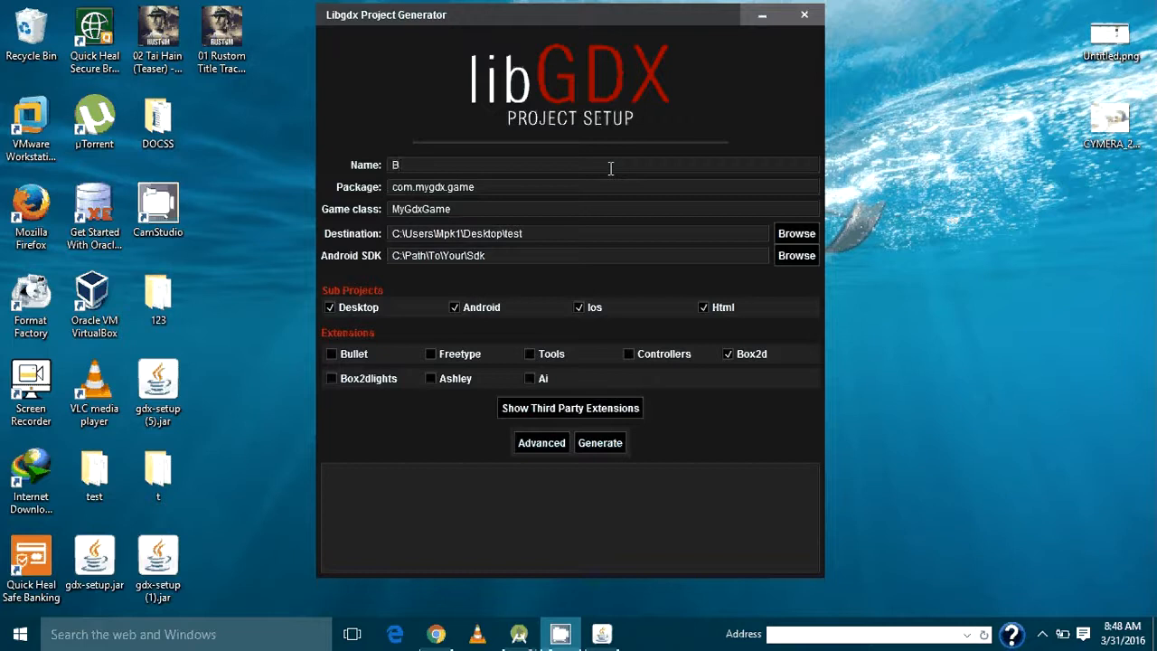
{"action": "type", "text": "Runni"}
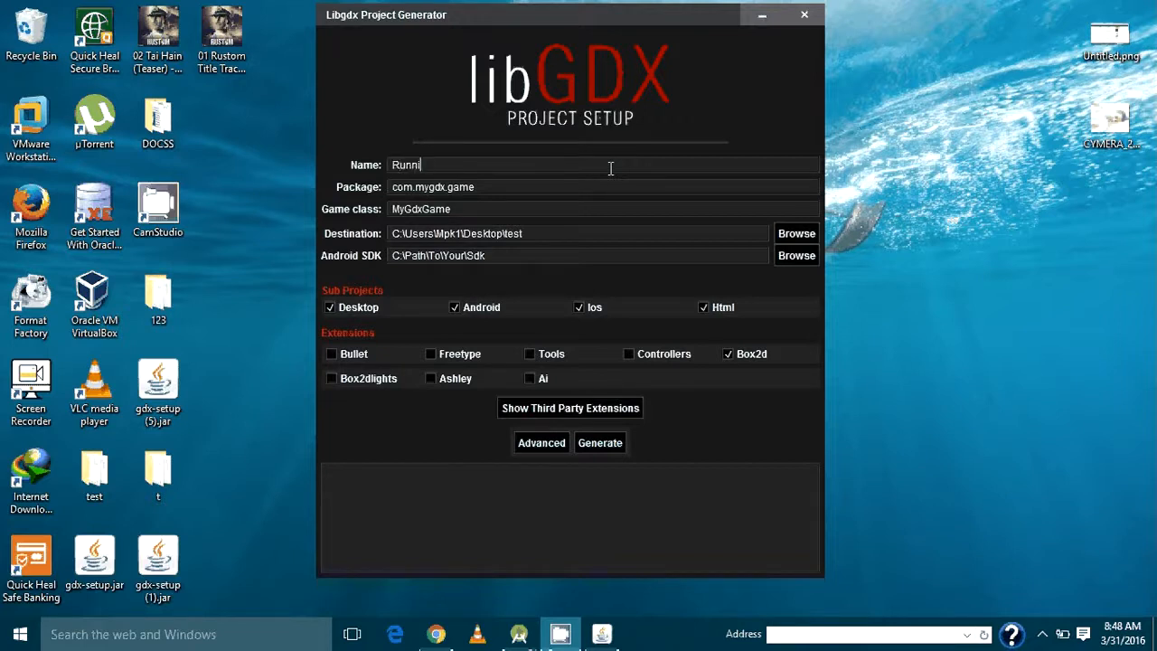
{"action": "type", "text": "ngBi"}
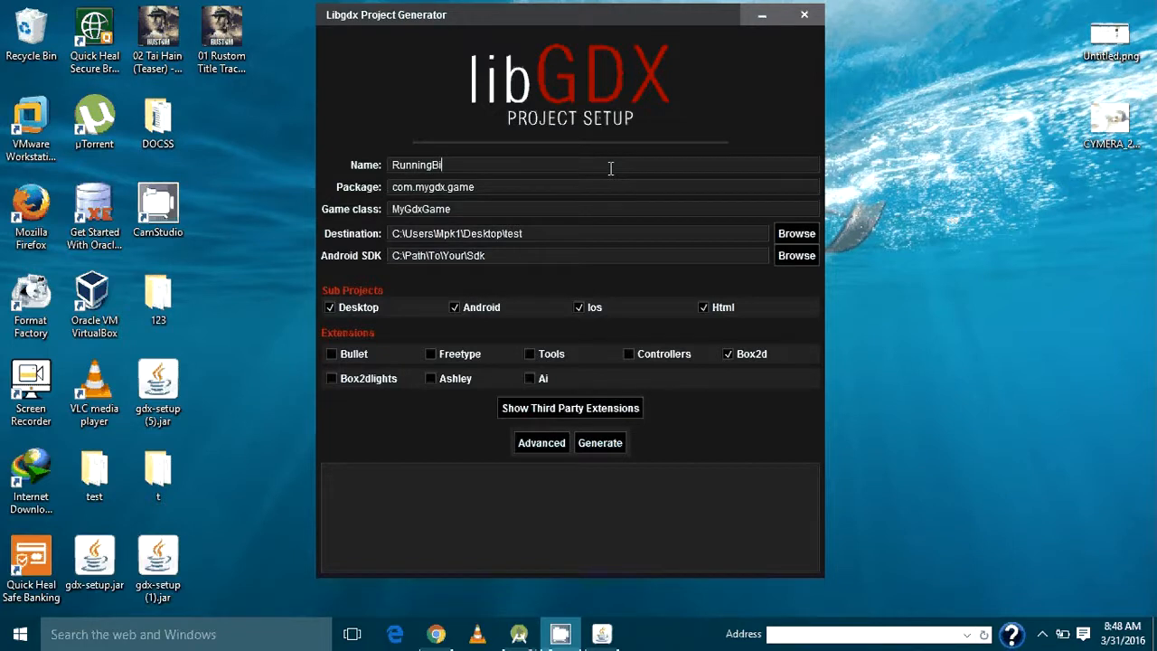
{"action": "type", "text": "rd"}
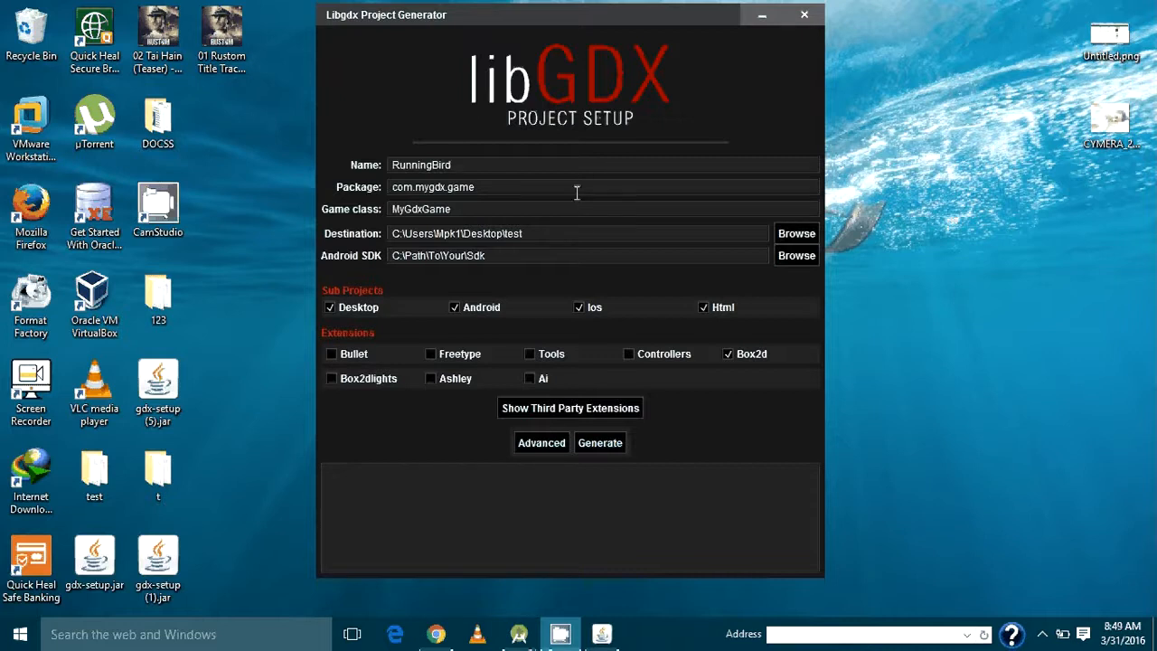
{"action": "mouse_move", "coordinate": [559, 217]}
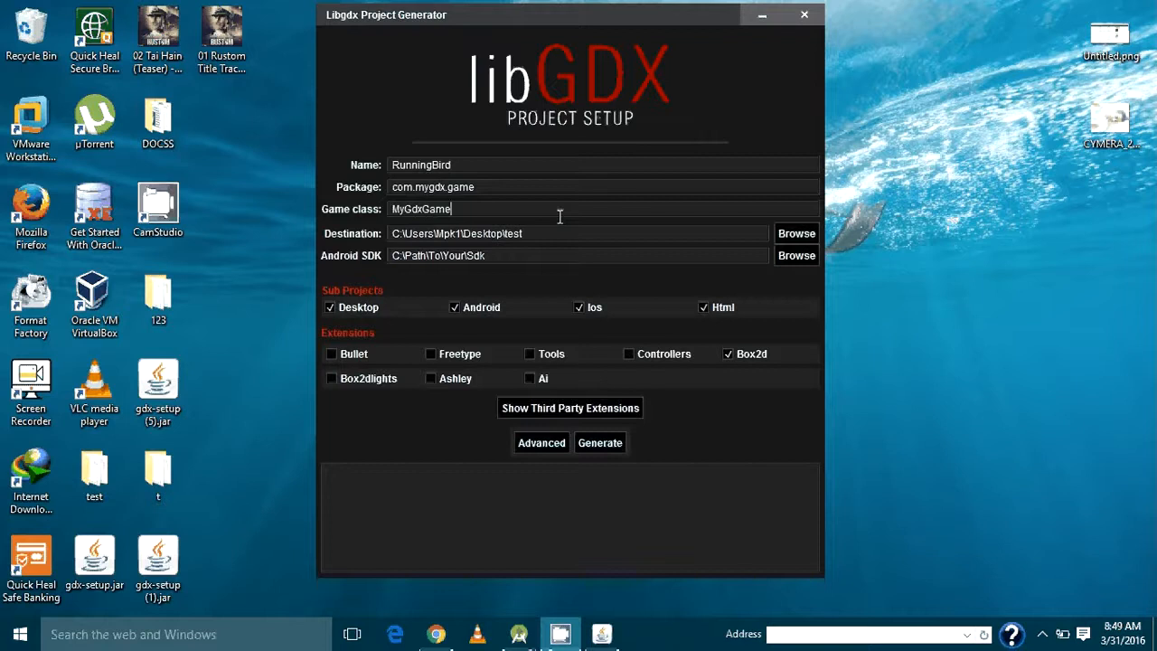
{"action": "type", "text": "RB"}
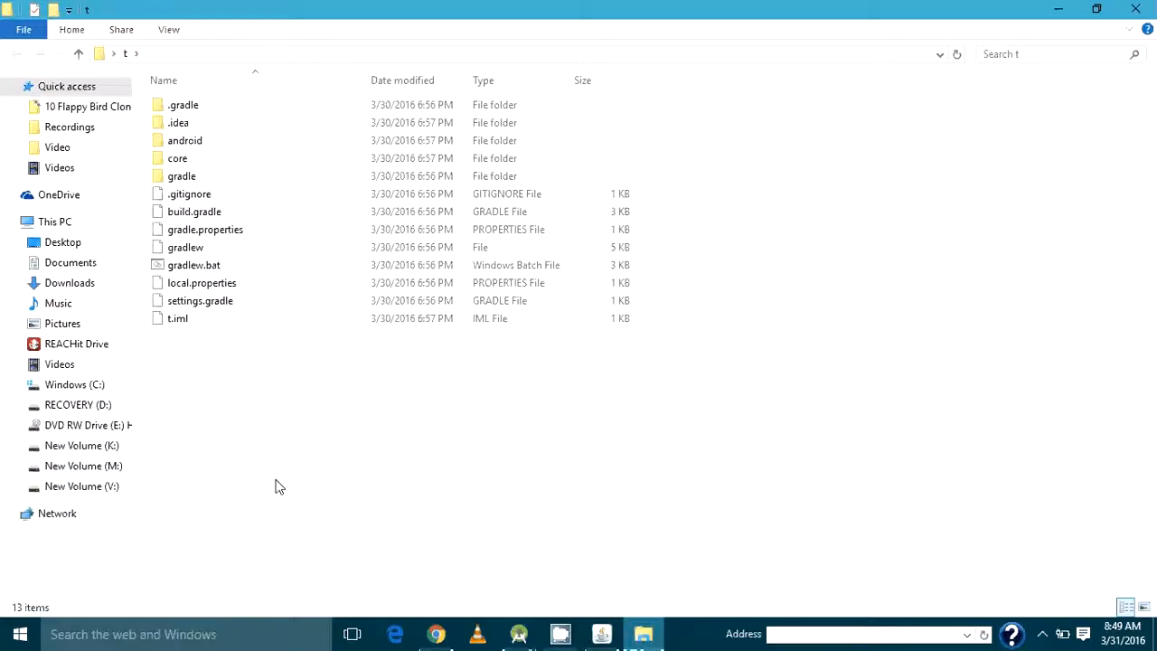
Permanently delete all 13 items in the t folder, then restore the window size
{"action": "key", "text": "Delete"}
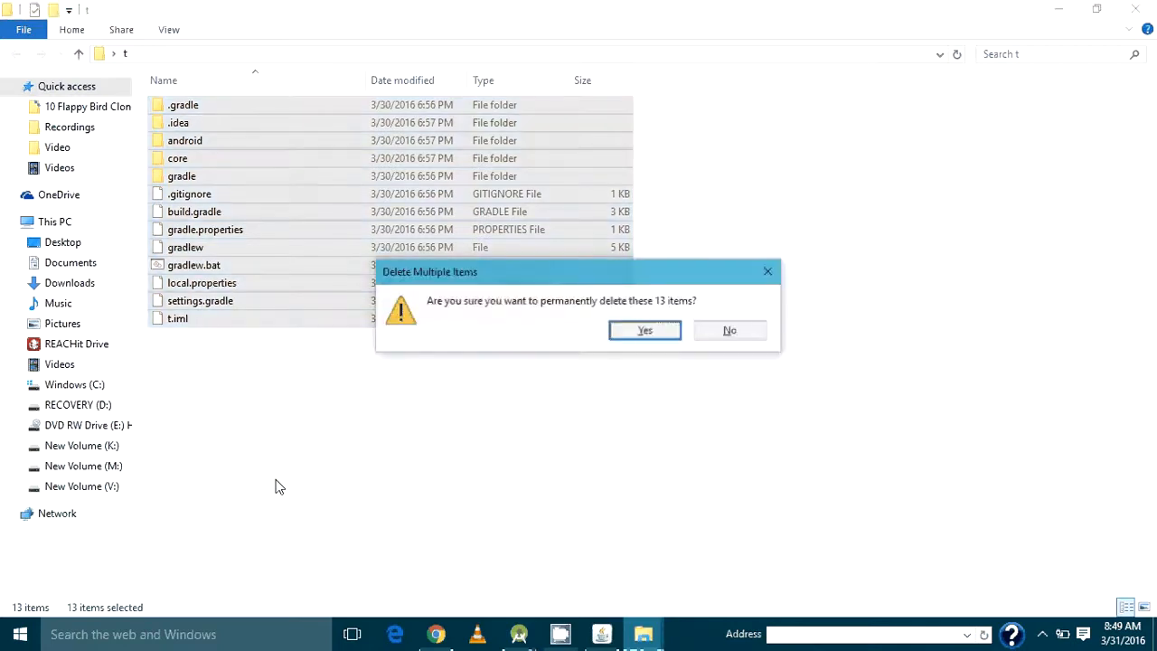
{"action": "left_click", "coordinate": [644, 329]}
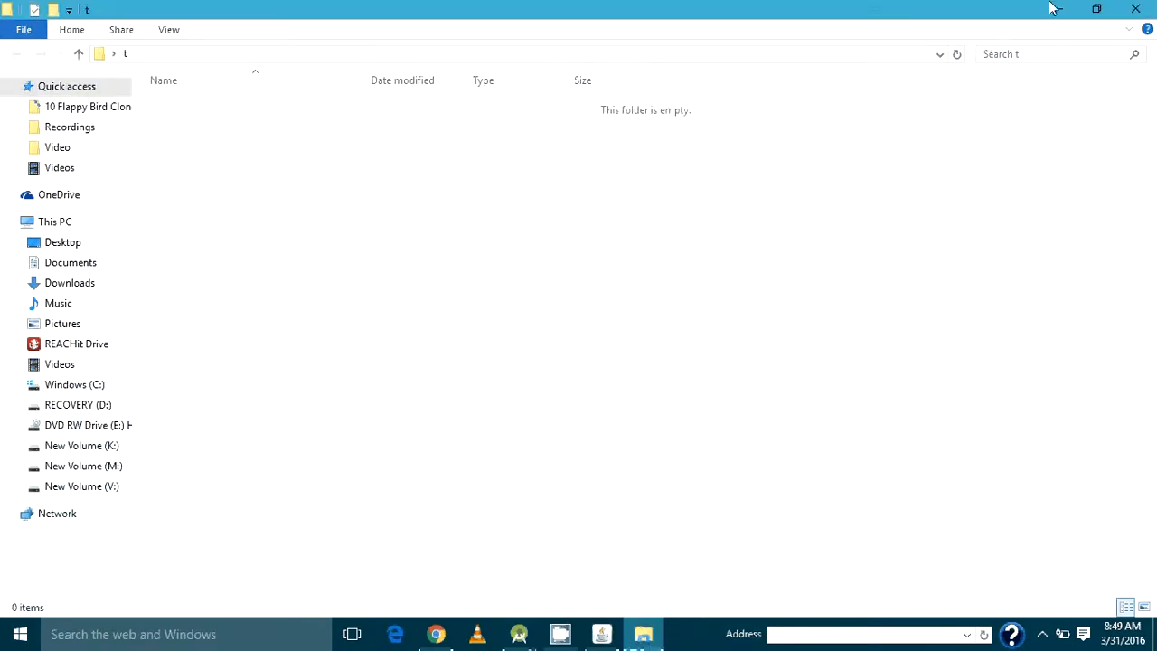
{"action": "left_click", "coordinate": [1097, 8]}
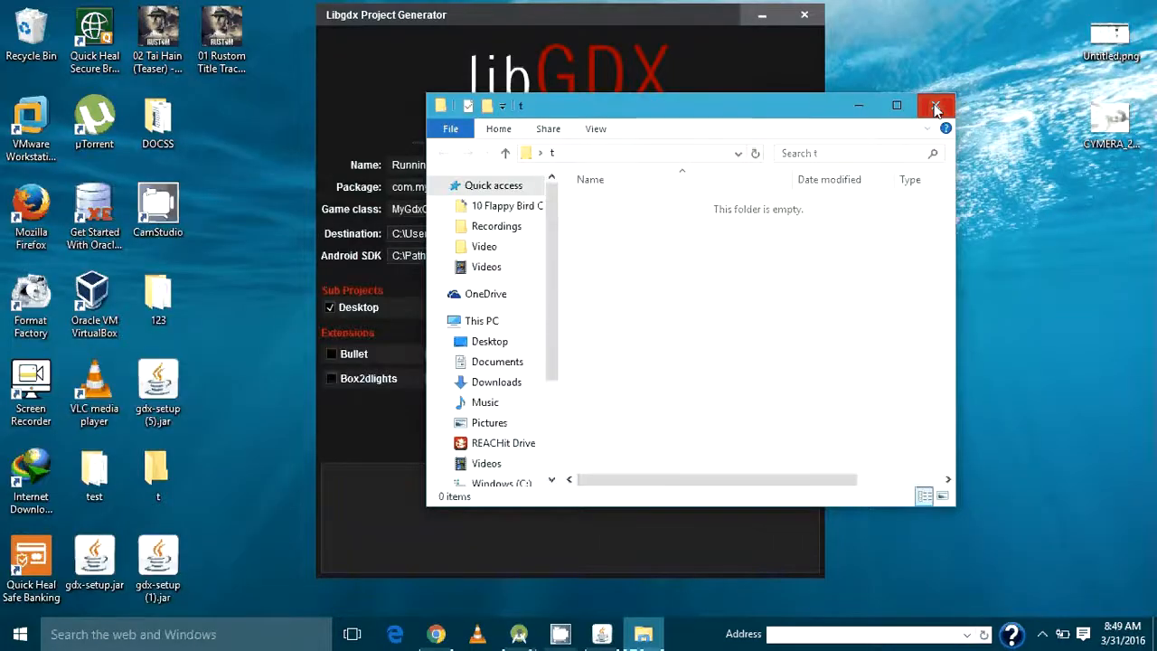
Close File Explorer and set the generator's destination to the Desktop\t folder
{"action": "left_click", "coordinate": [936, 106]}
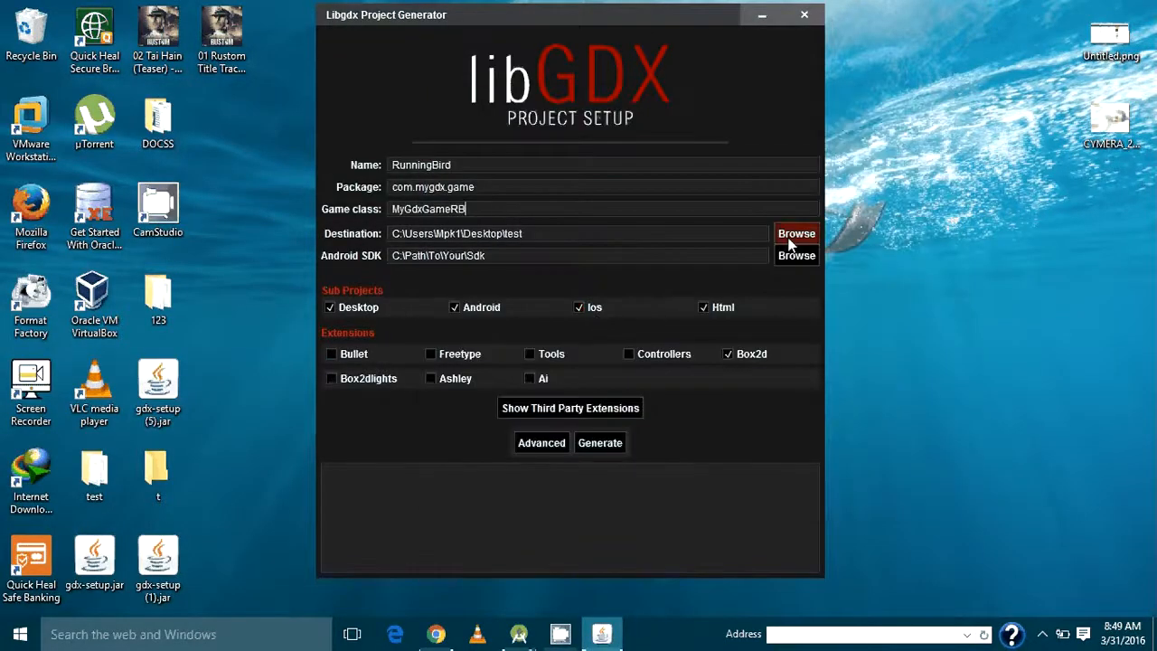
{"action": "left_click", "coordinate": [796, 233]}
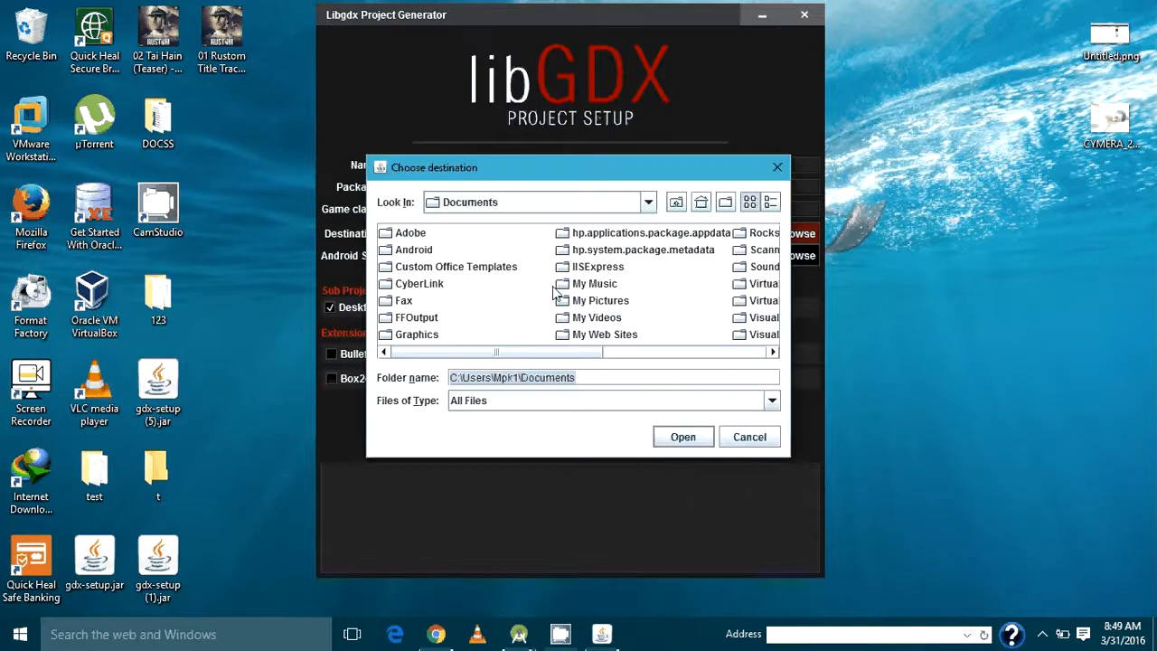
{"action": "left_click", "coordinate": [647, 201]}
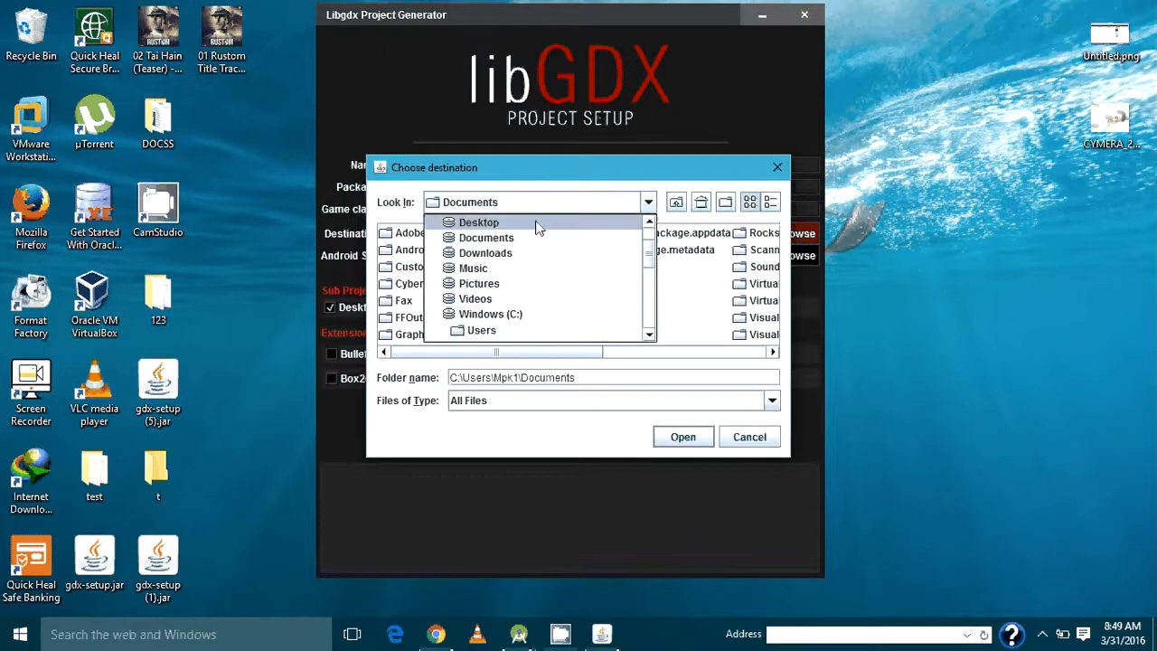
{"action": "left_click", "coordinate": [478, 222]}
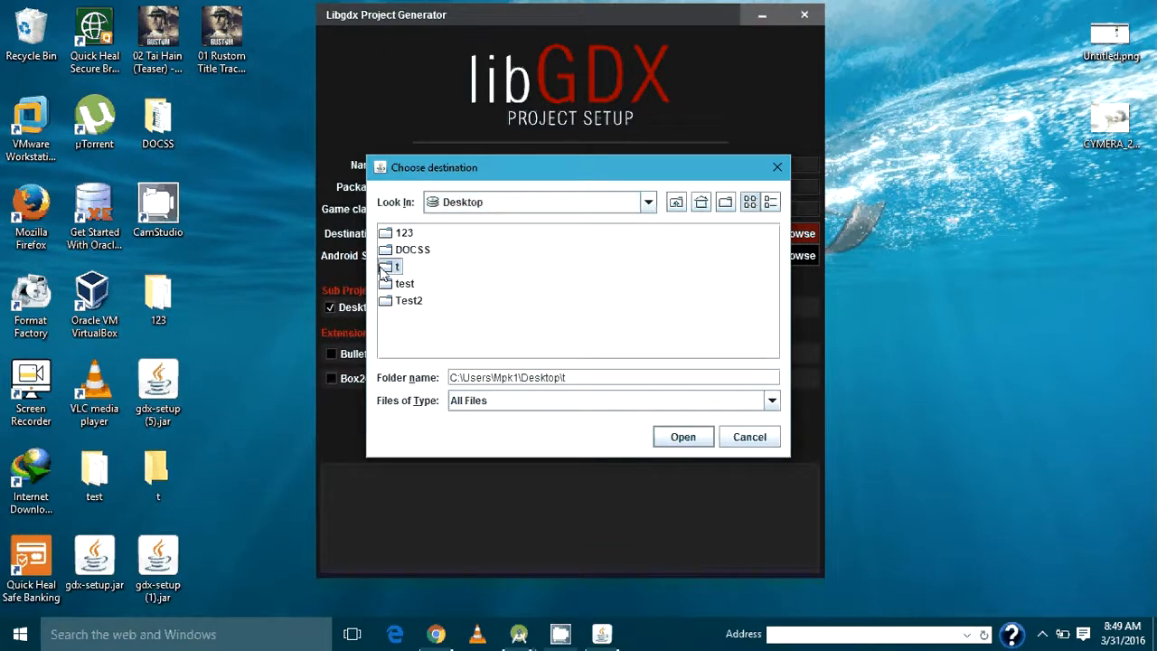
{"action": "left_click", "coordinate": [683, 437]}
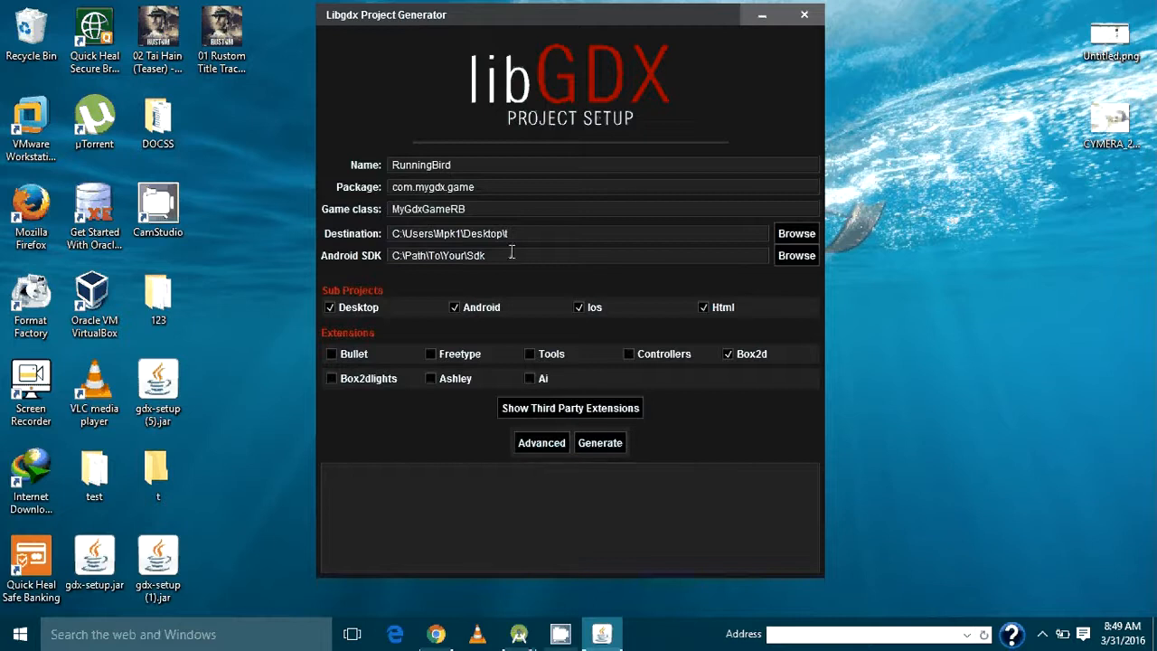
{"action": "mouse_move", "coordinate": [511, 584]}
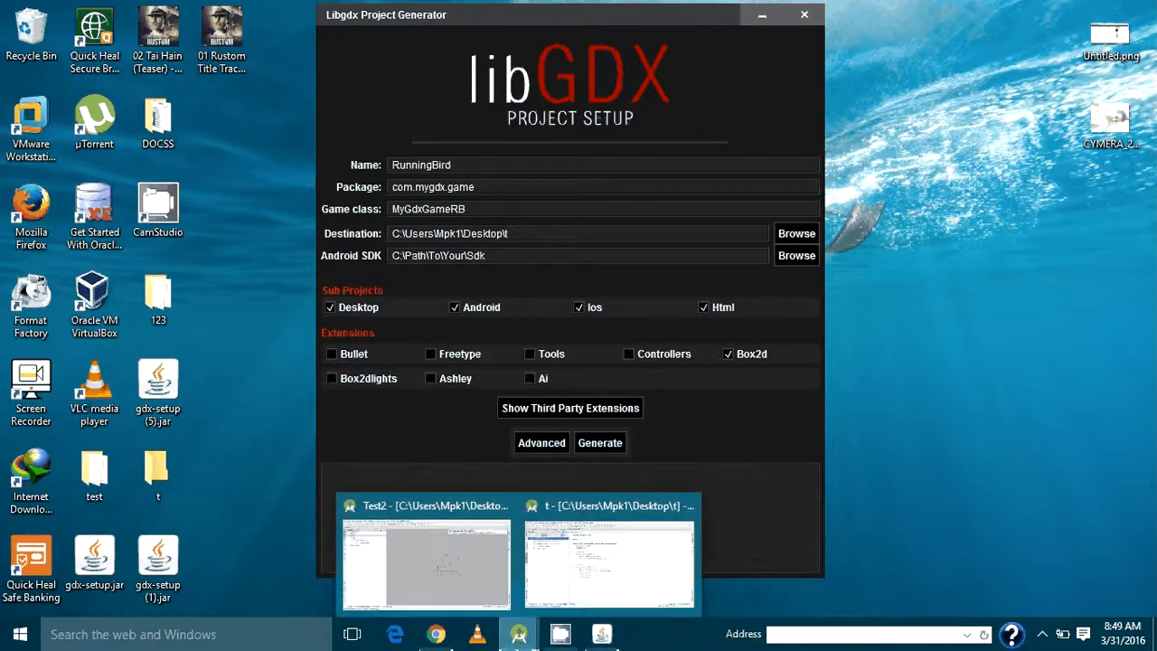
{"action": "left_click", "coordinate": [609, 560]}
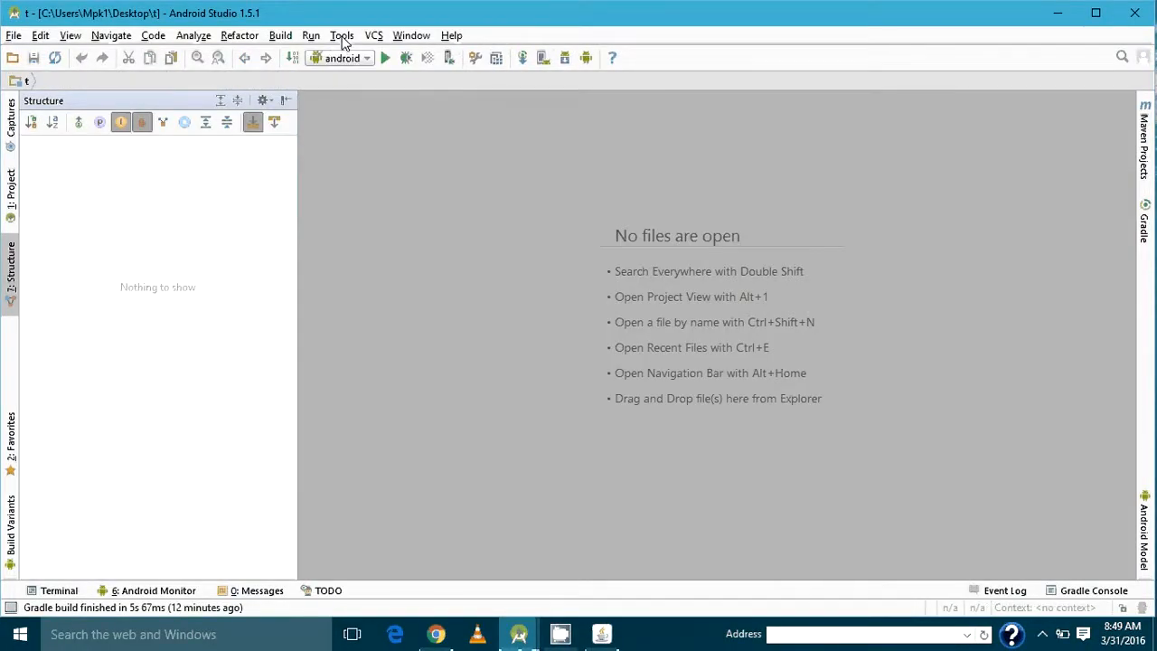
{"action": "left_click", "coordinate": [342, 35]}
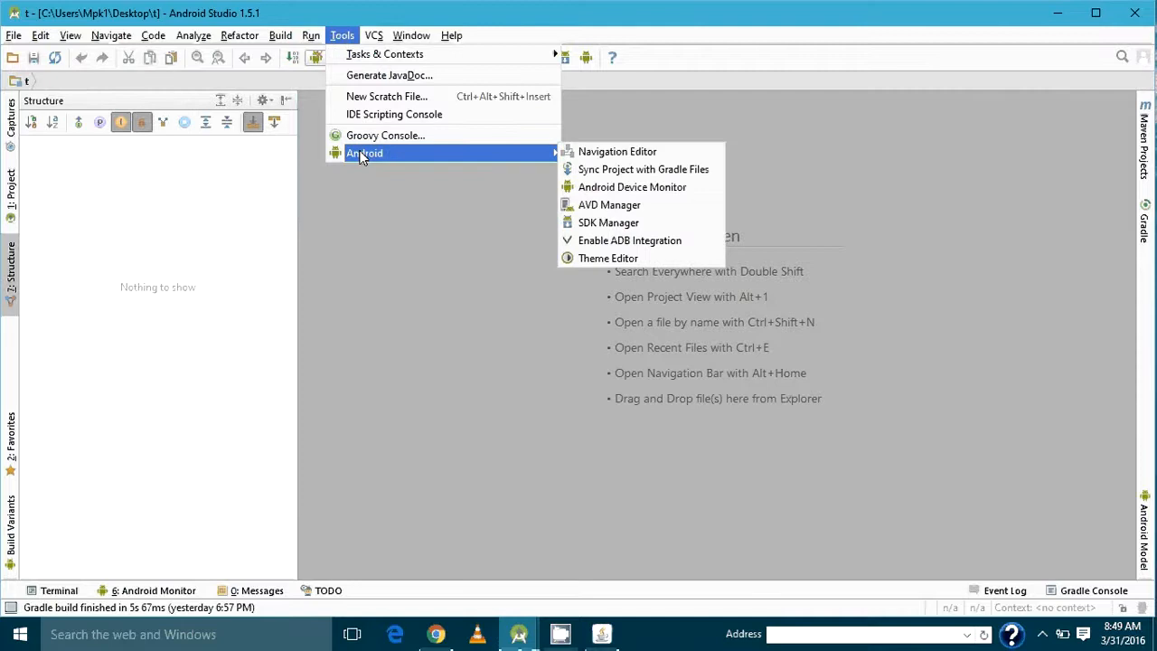
{"action": "mouse_move", "coordinate": [609, 204]}
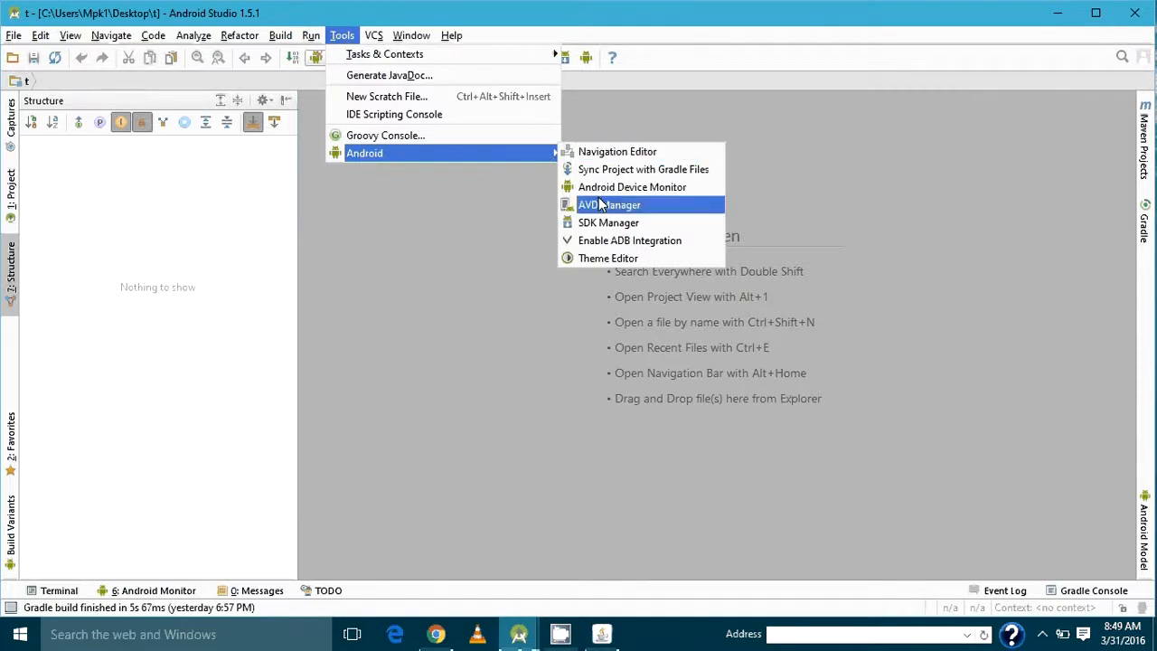
{"action": "mouse_move", "coordinate": [608, 222]}
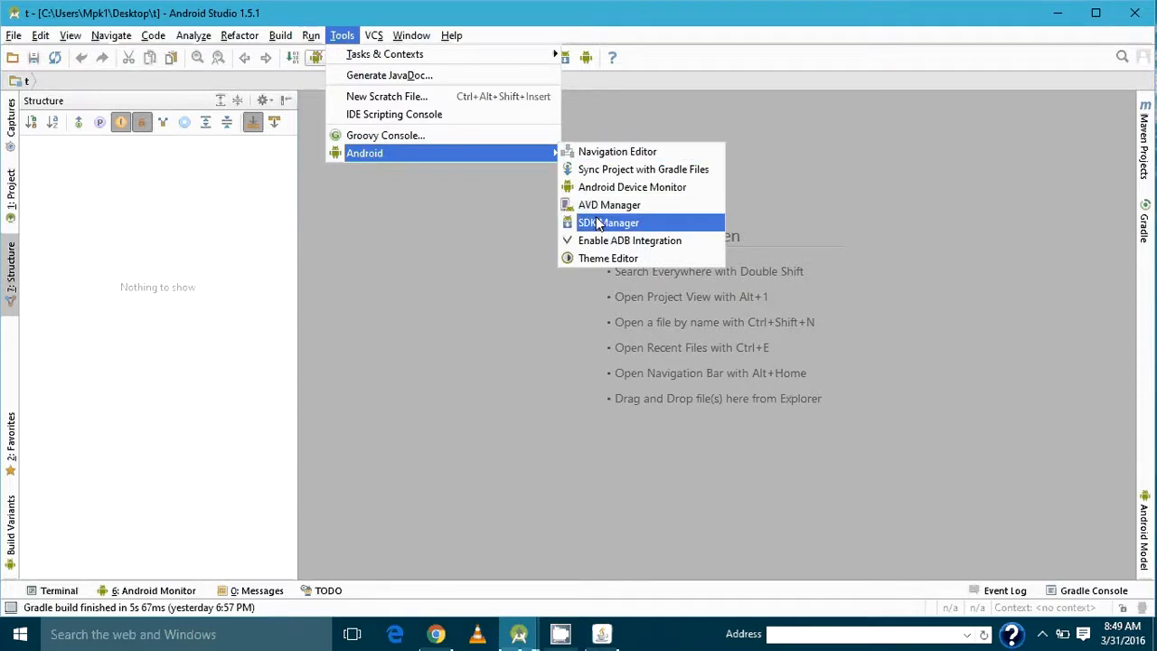
{"action": "left_click", "coordinate": [610, 222]}
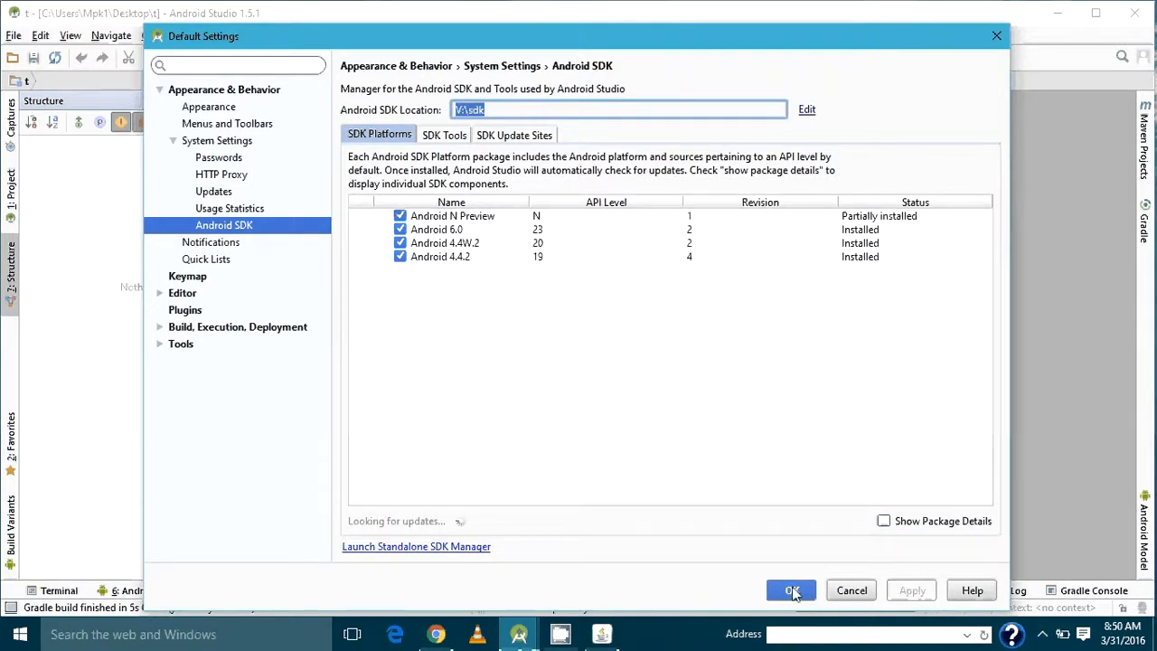
{"action": "left_click", "coordinate": [790, 589]}
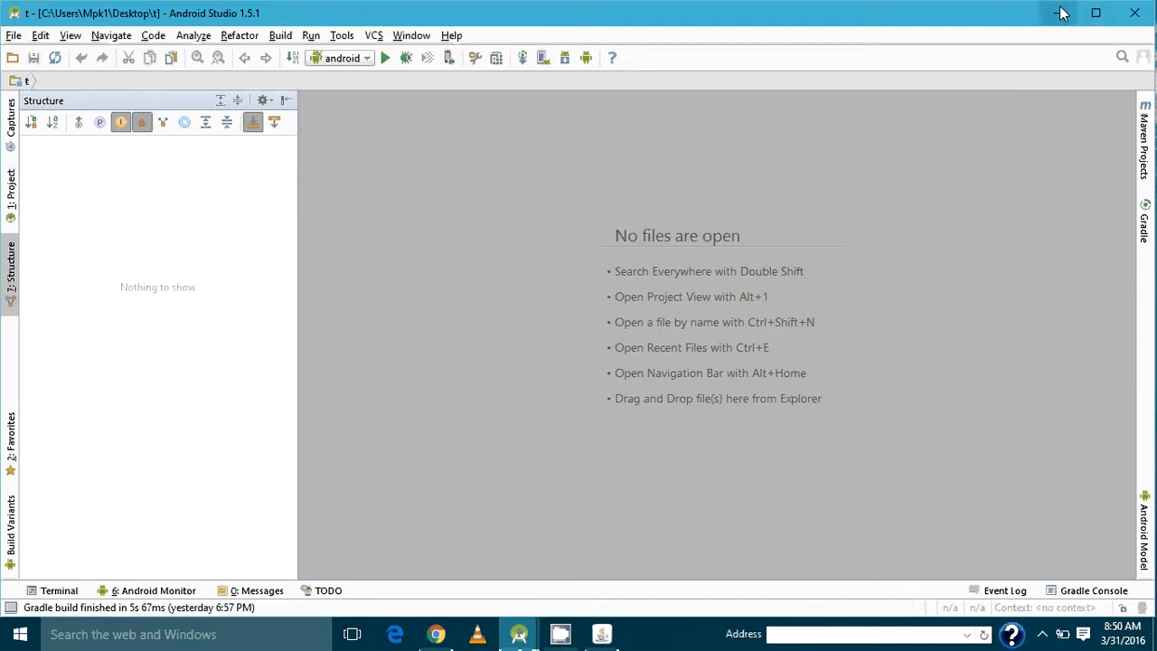
Generate RunningBird with only Android and Box2d, accepting all three warning dialogs
{"action": "left_click", "coordinate": [1062, 12]}
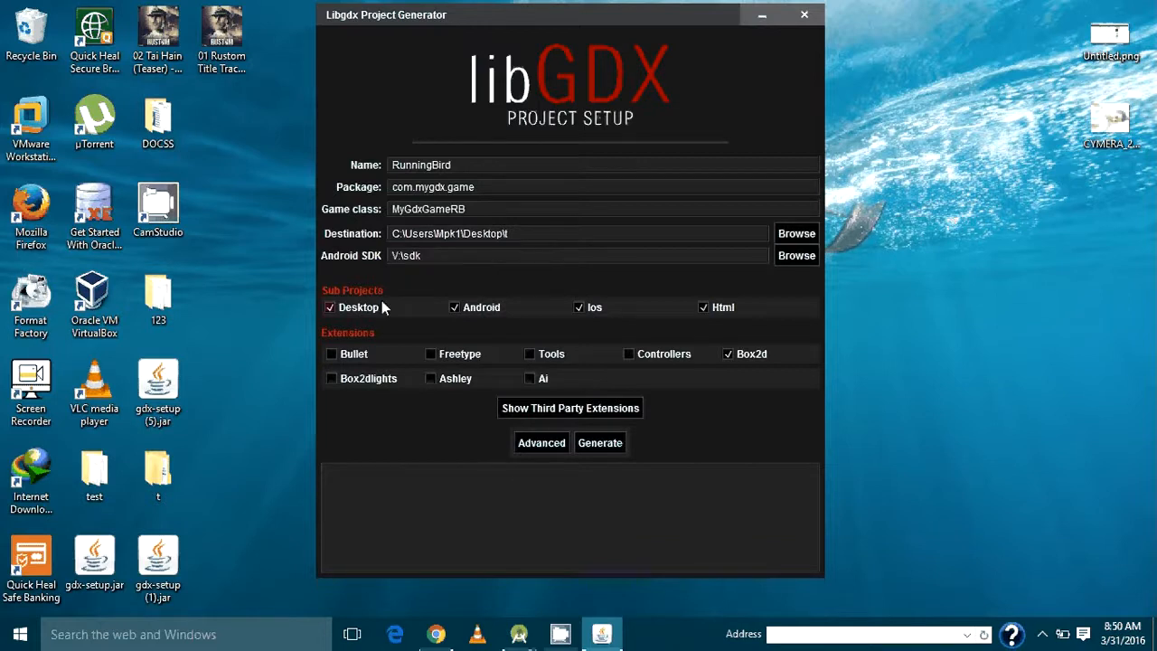
{"action": "left_click", "coordinate": [331, 306]}
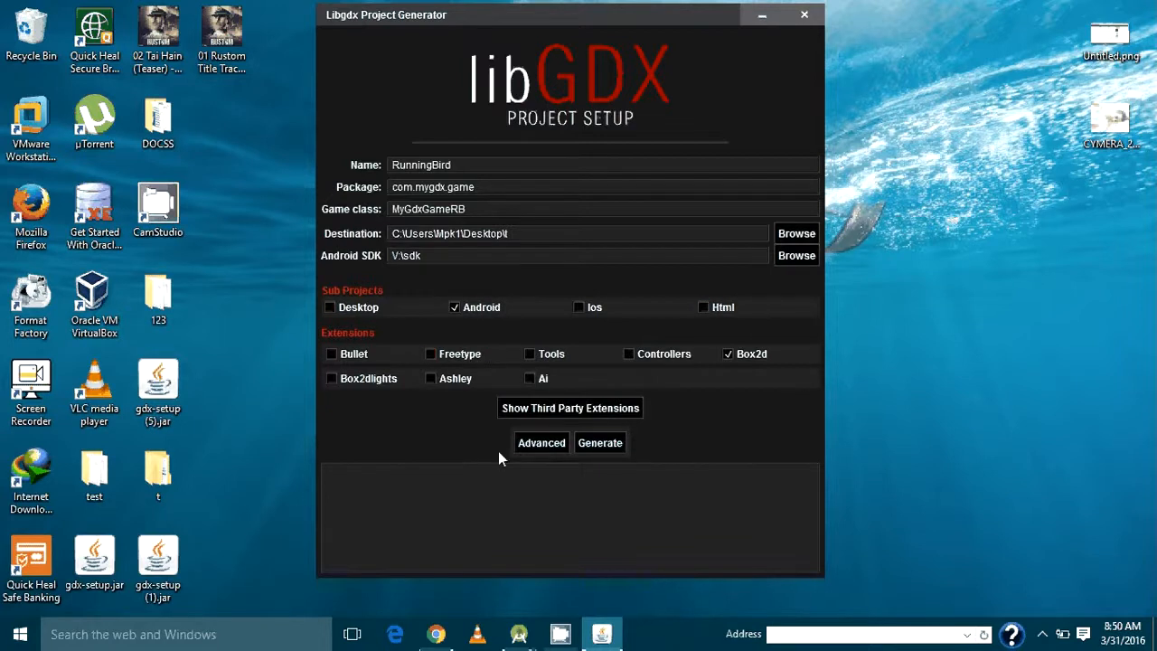
{"action": "left_click", "coordinate": [599, 442]}
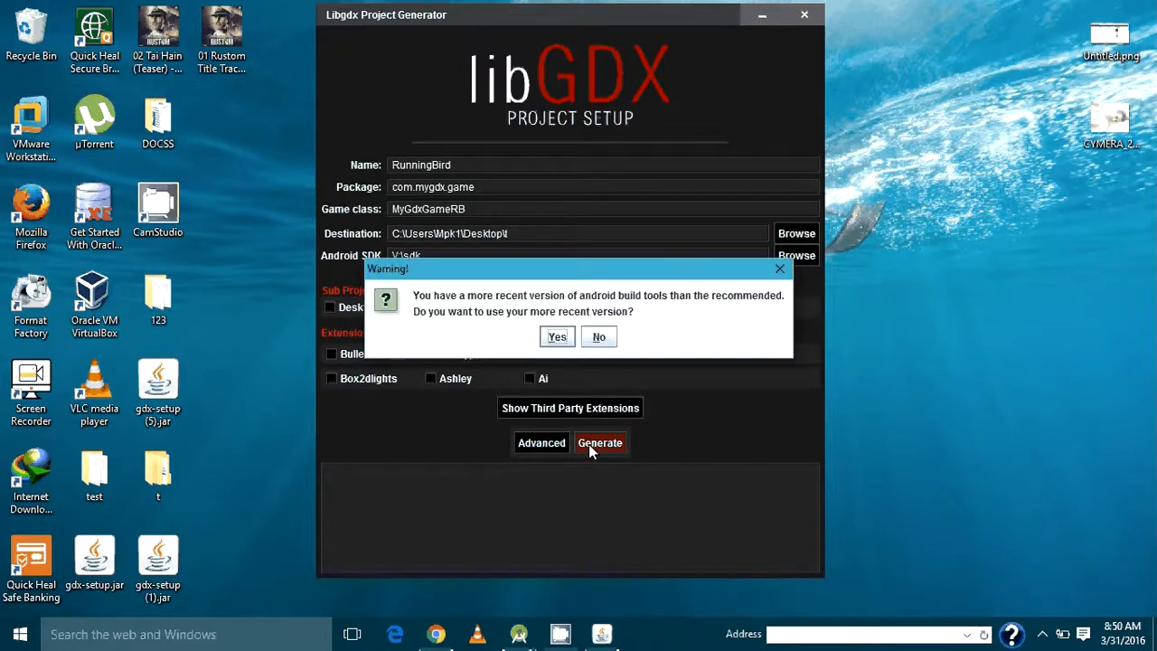
{"action": "left_click", "coordinate": [556, 336]}
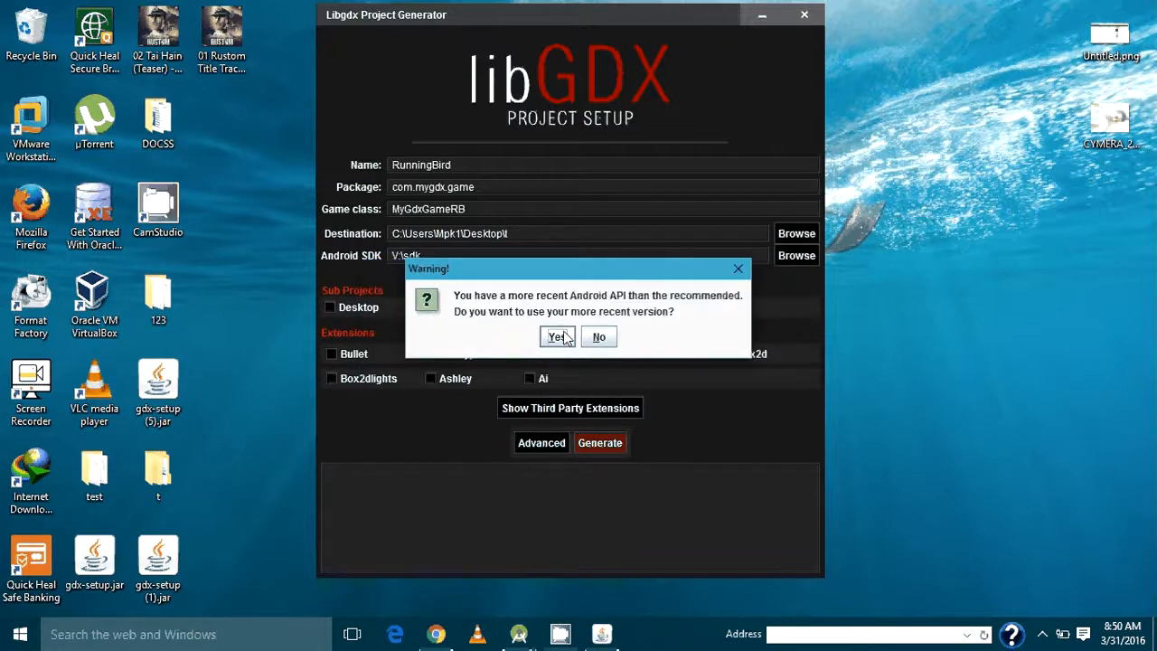
{"action": "left_click", "coordinate": [557, 337]}
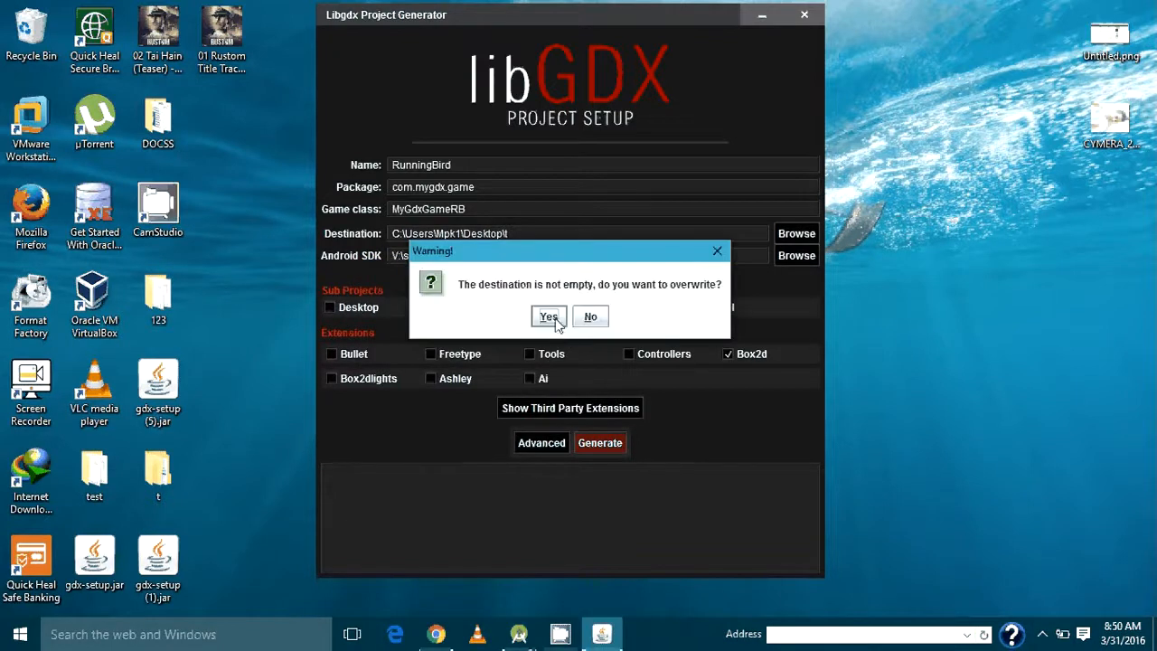
{"action": "left_click", "coordinate": [549, 316]}
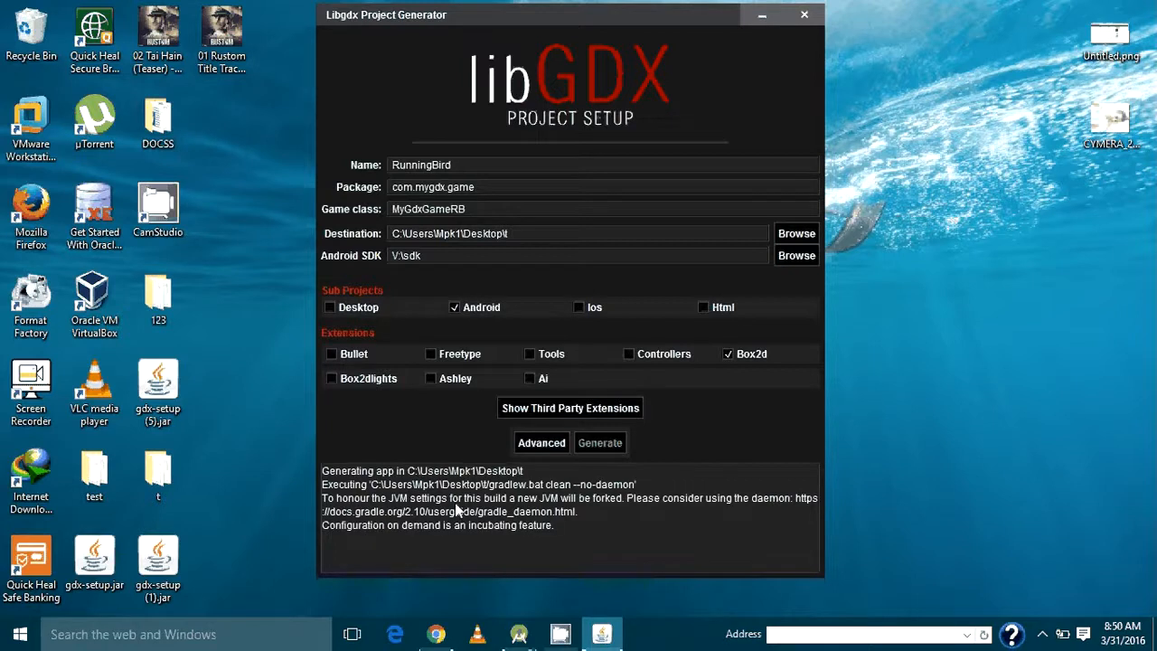
{"action": "mouse_move", "coordinate": [484, 498]}
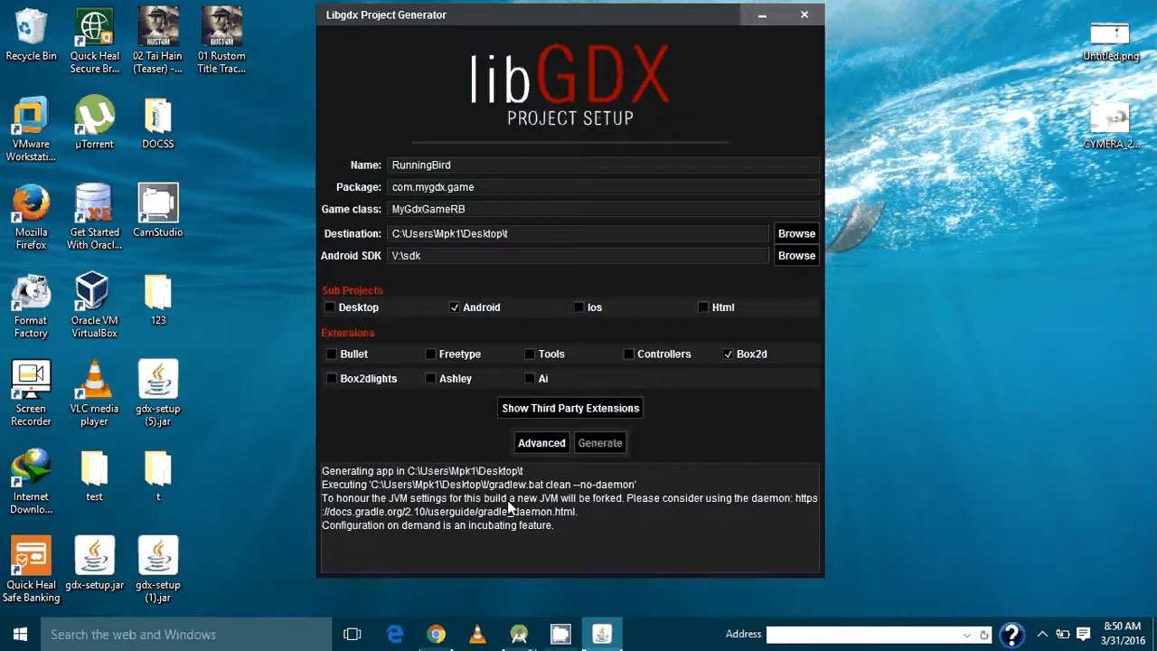
{"action": "mouse_move", "coordinate": [443, 533]}
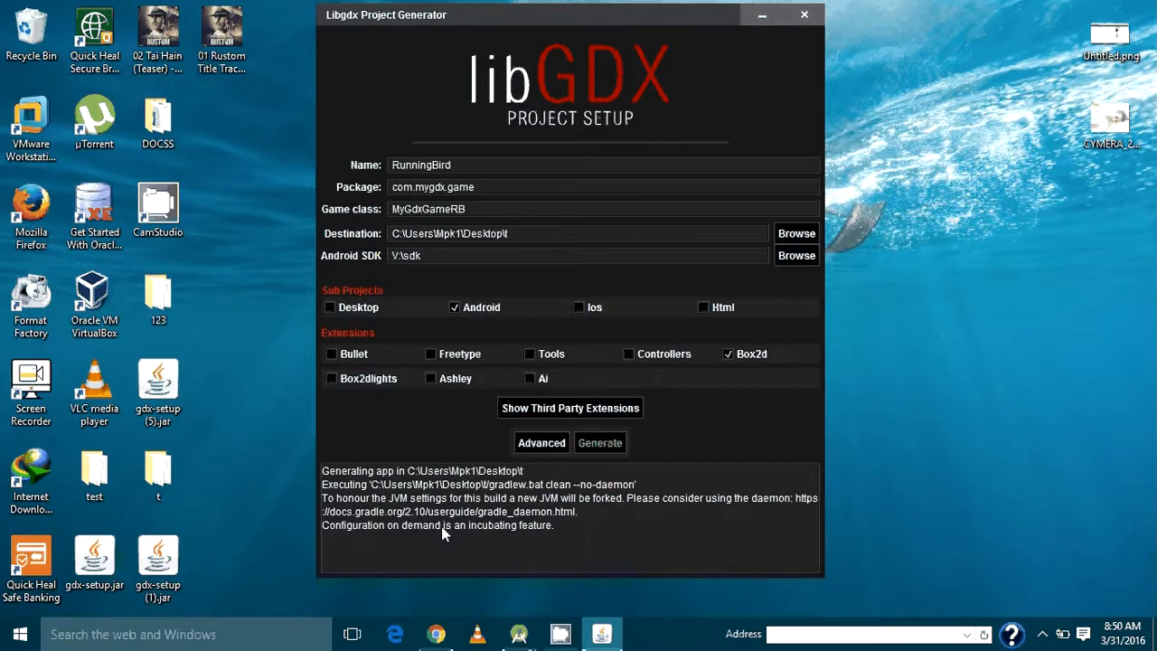
{"action": "mouse_move", "coordinate": [470, 539]}
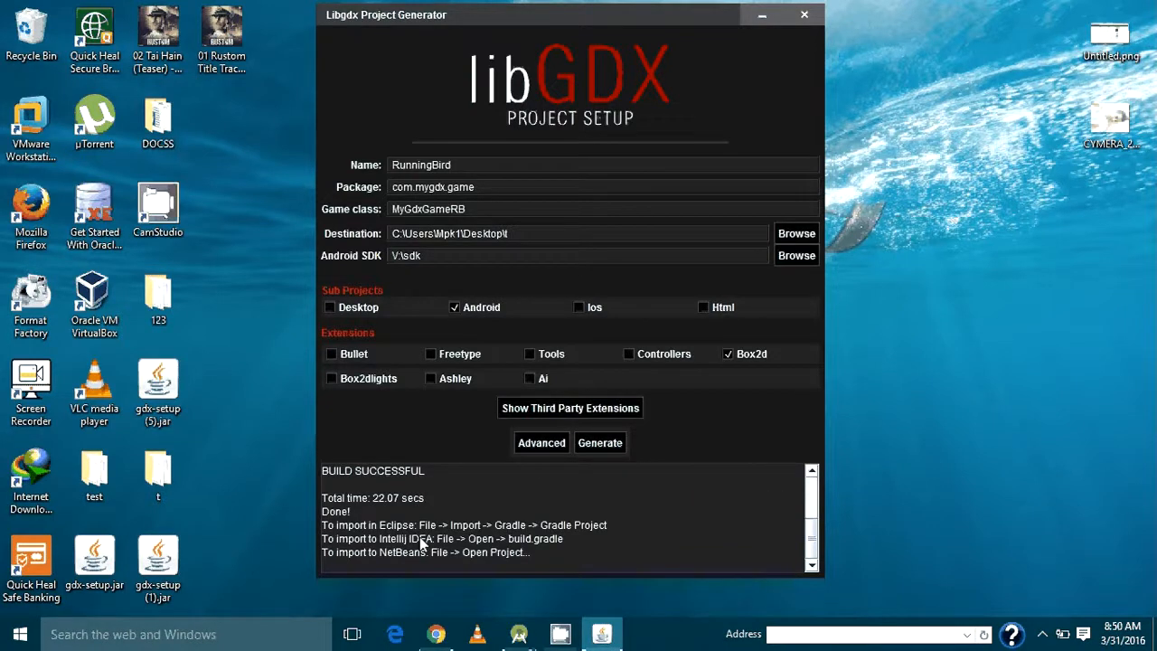
{"action": "mouse_move", "coordinate": [403, 518]}
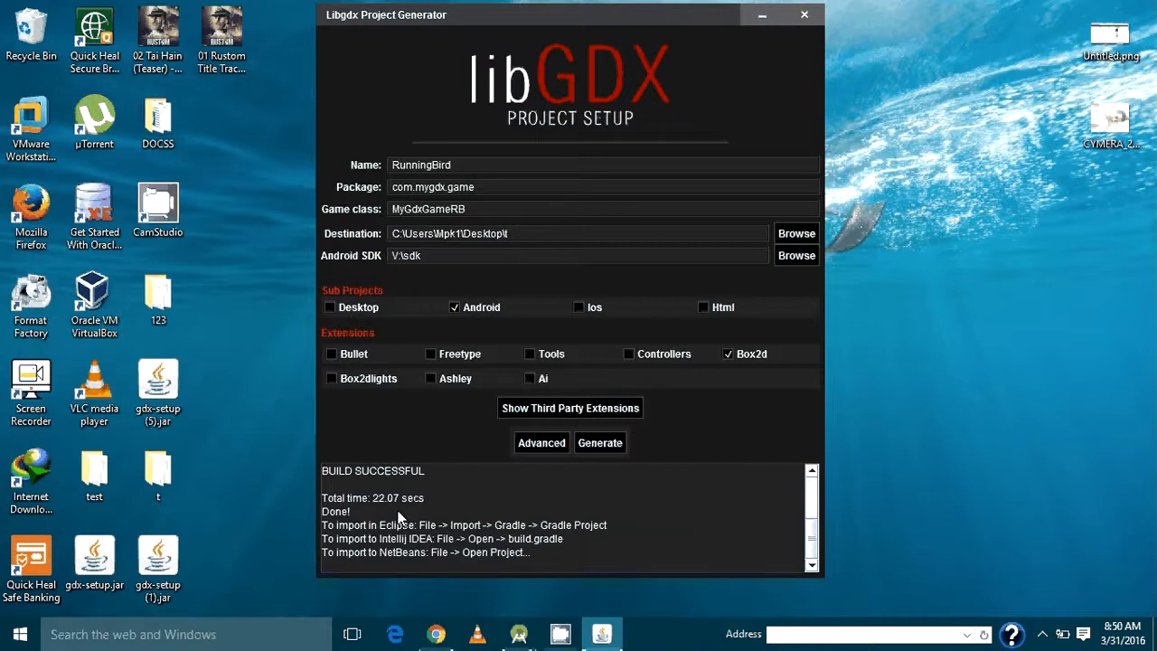
{"action": "mouse_move", "coordinate": [698, 133]}
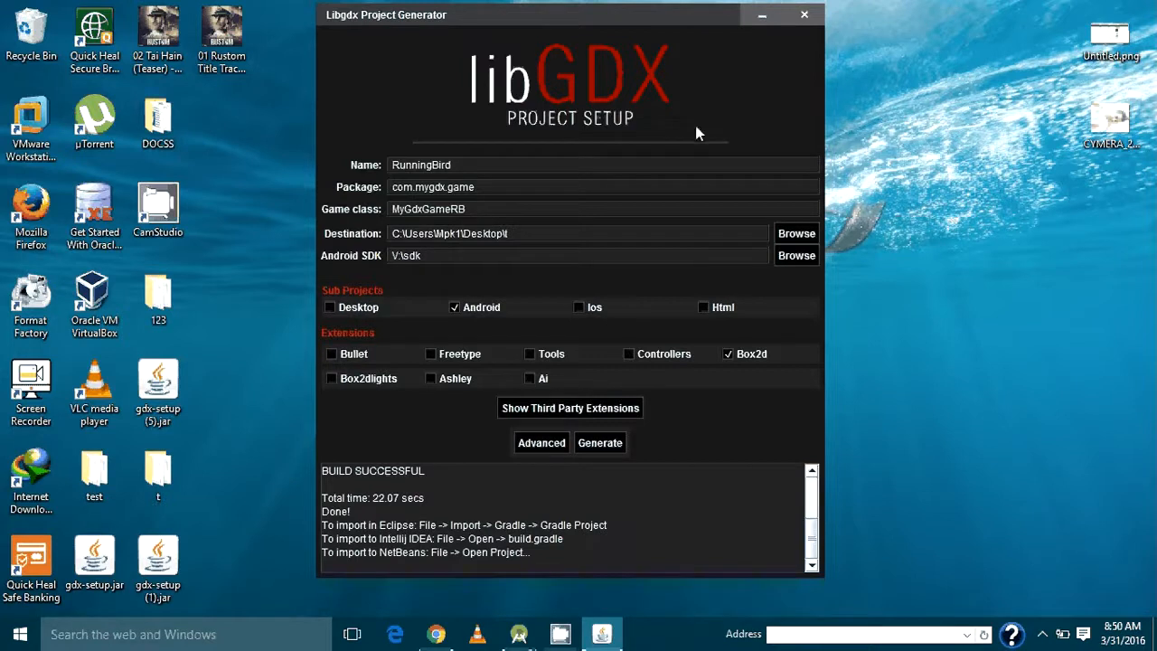
Restore Android Studio and navigate the File > Open tree to the Desktop folder
{"action": "left_click", "coordinate": [803, 15]}
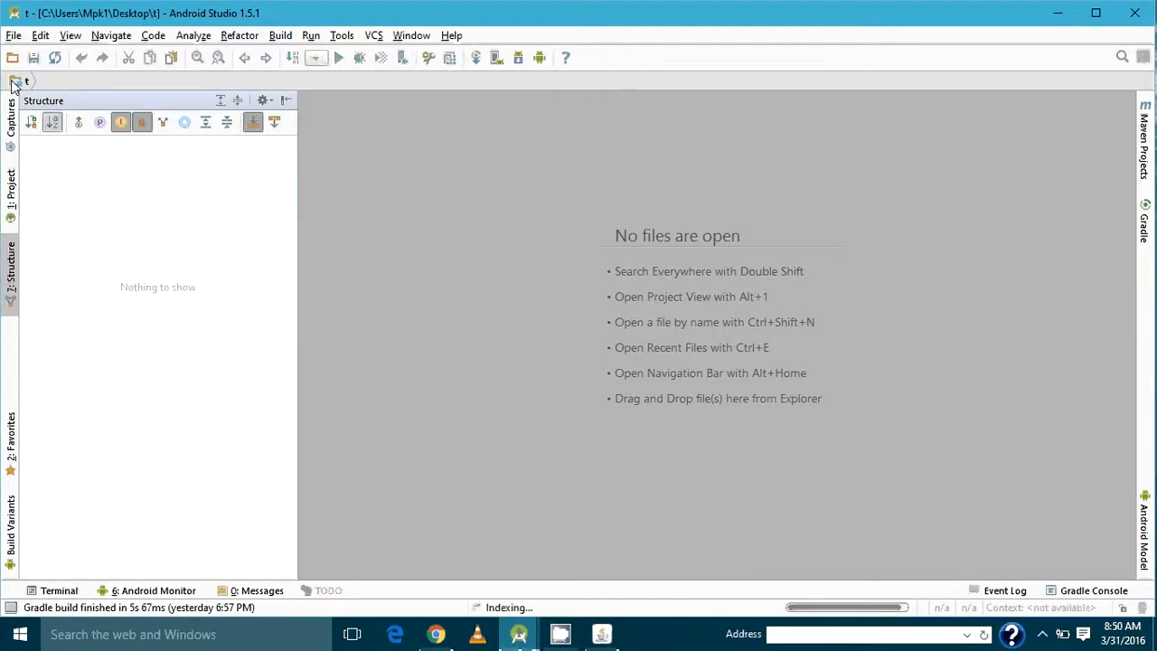
{"action": "left_click", "coordinate": [13, 36]}
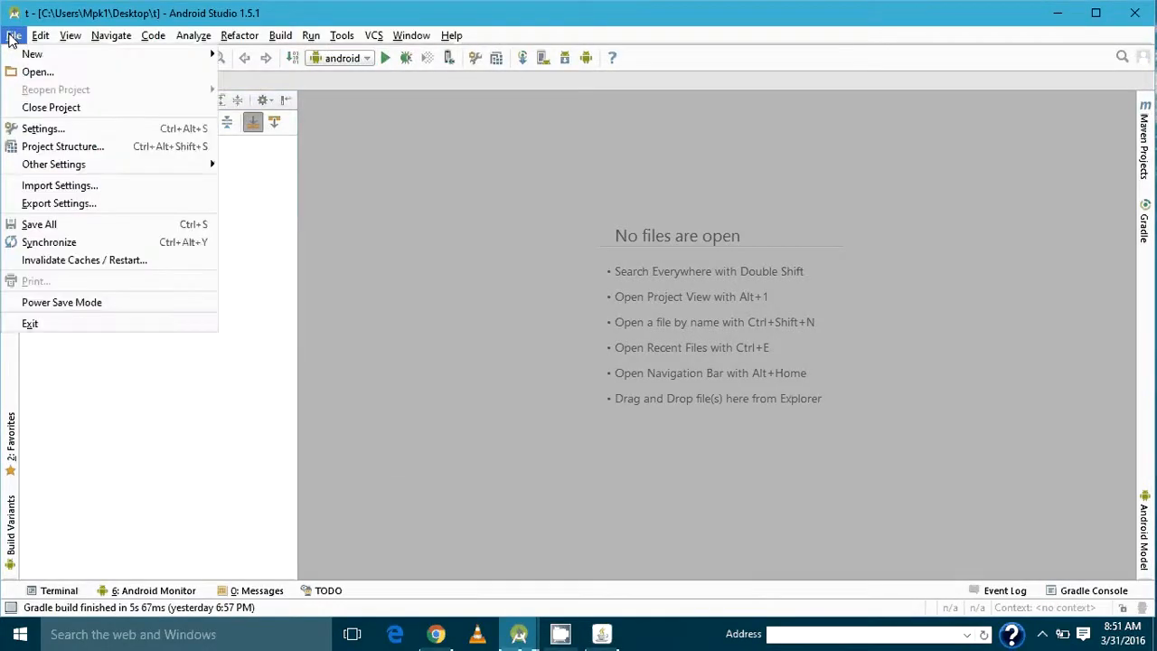
{"action": "left_click", "coordinate": [37, 72]}
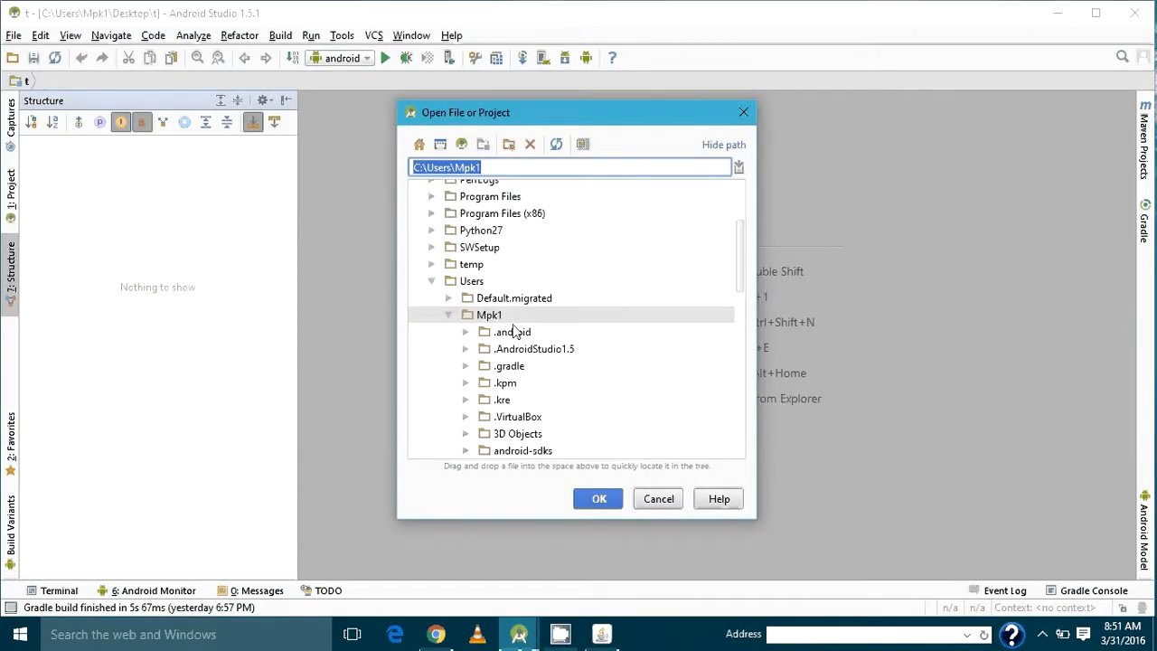
{"action": "left_click", "coordinate": [448, 314]}
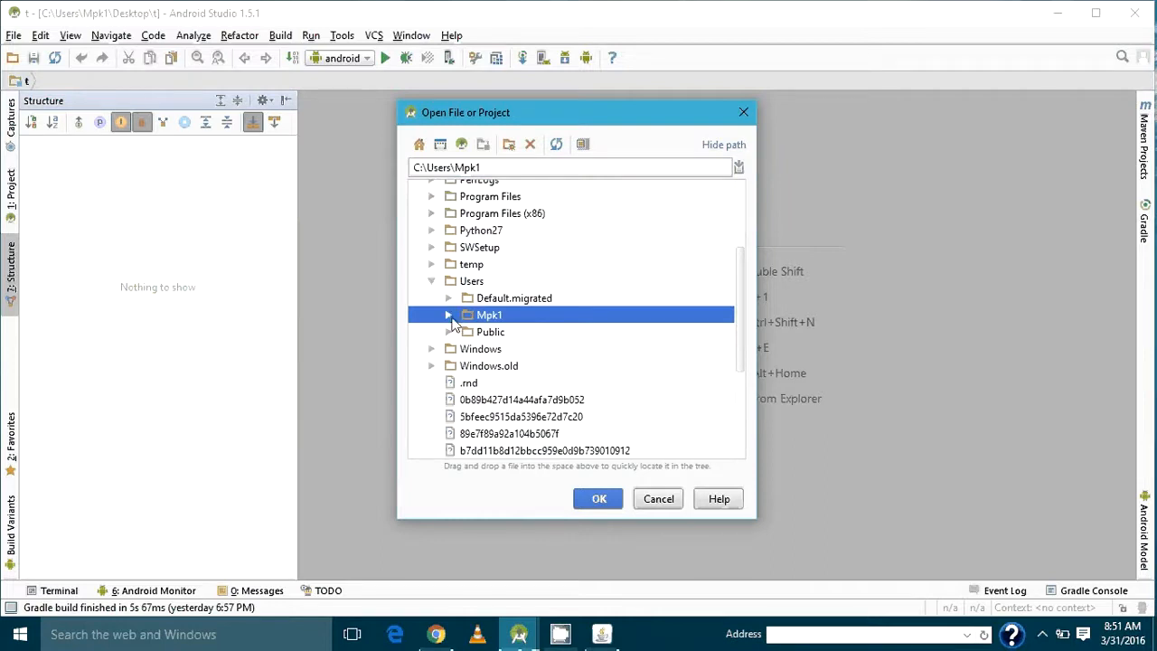
{"action": "left_click", "coordinate": [447, 314]}
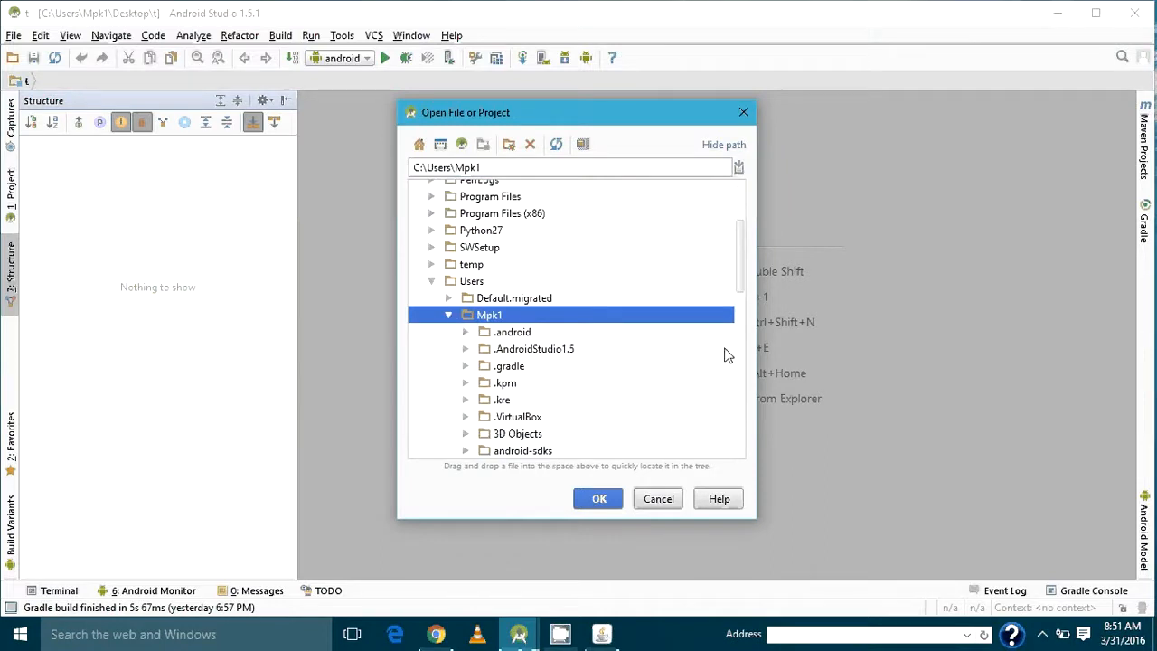
{"action": "scroll", "scroll_direction": "down", "scroll_amount": 3}
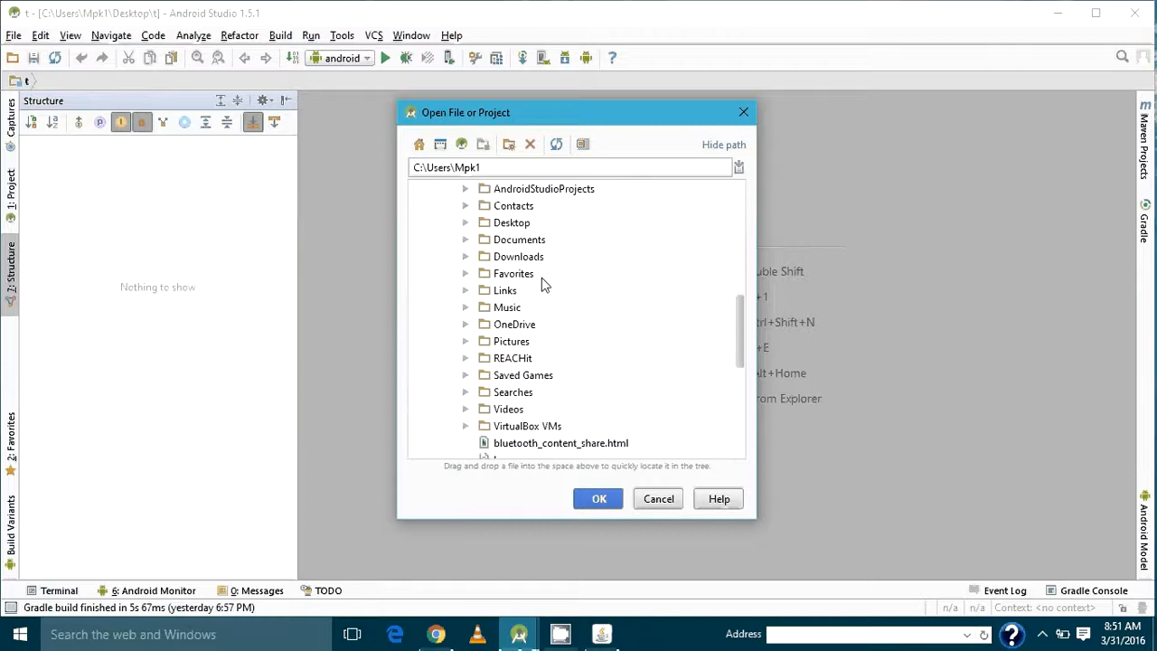
{"action": "left_click", "coordinate": [511, 222]}
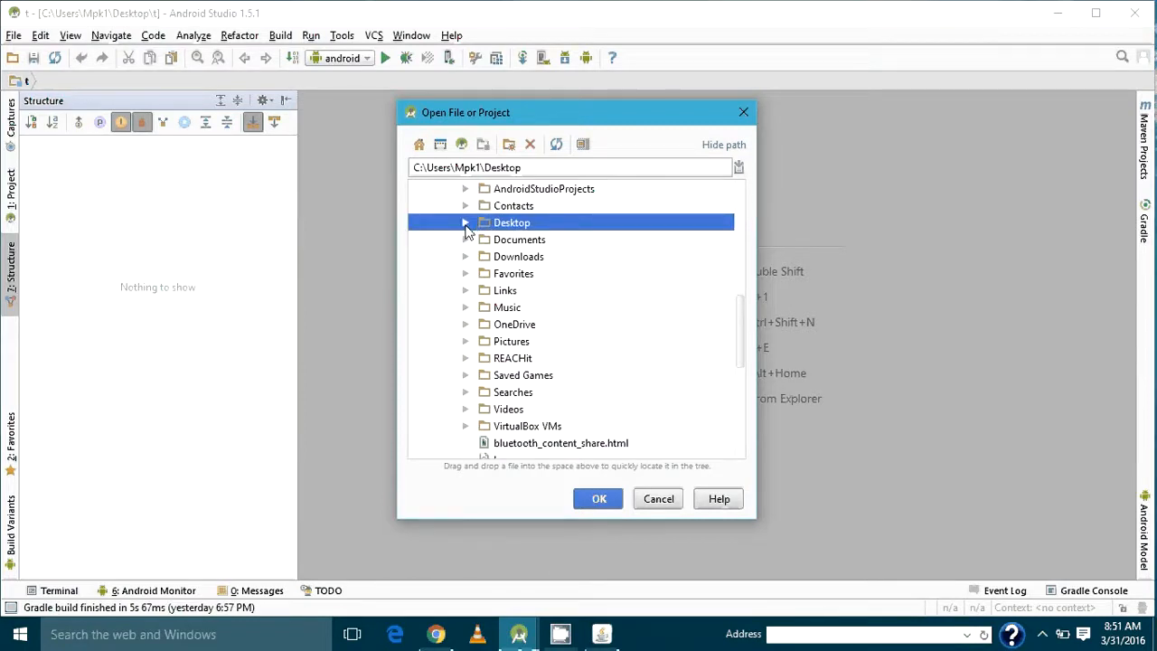
{"action": "left_click", "coordinate": [465, 223]}
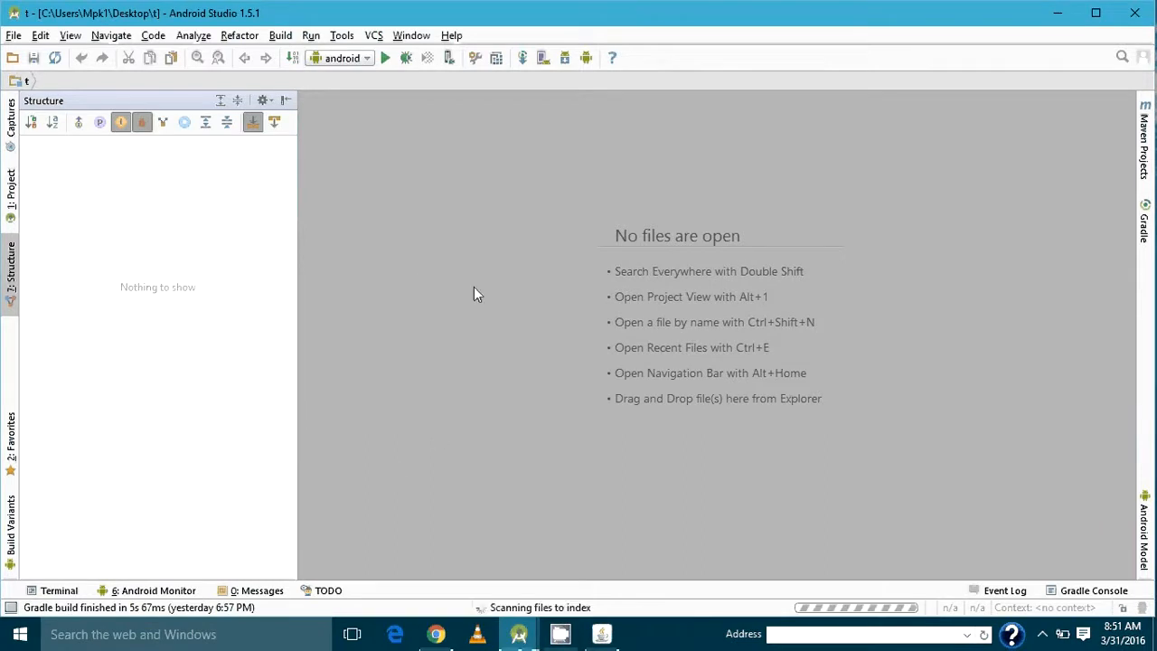
{"action": "mouse_move", "coordinate": [429, 240]}
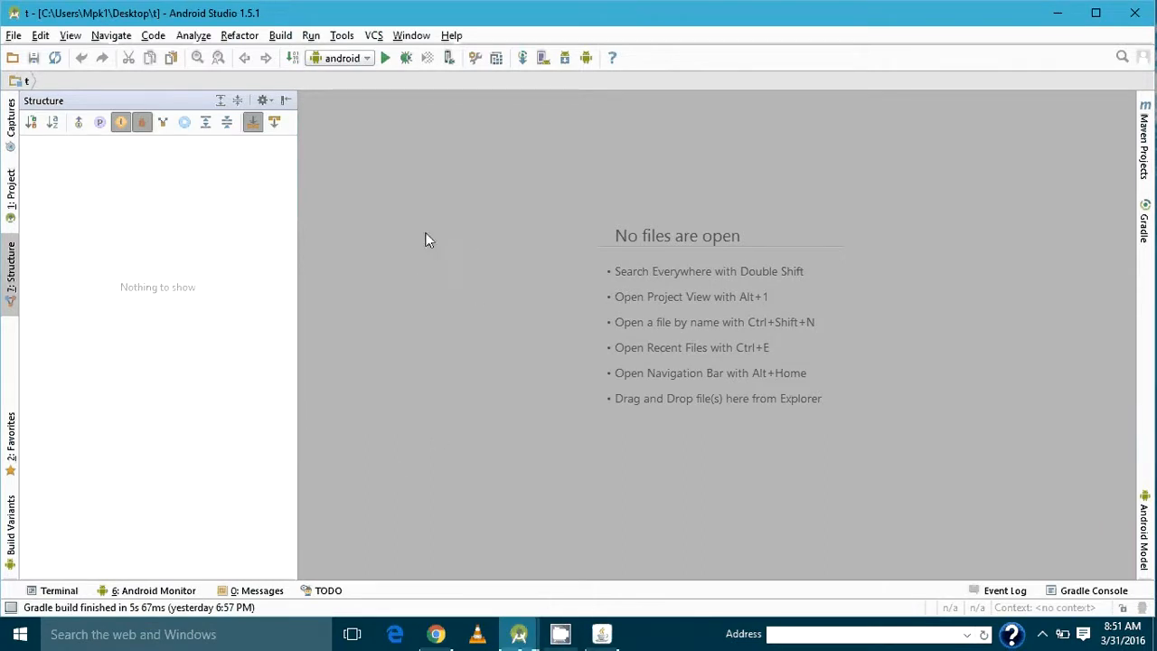
{"action": "mouse_move", "coordinate": [501, 339]}
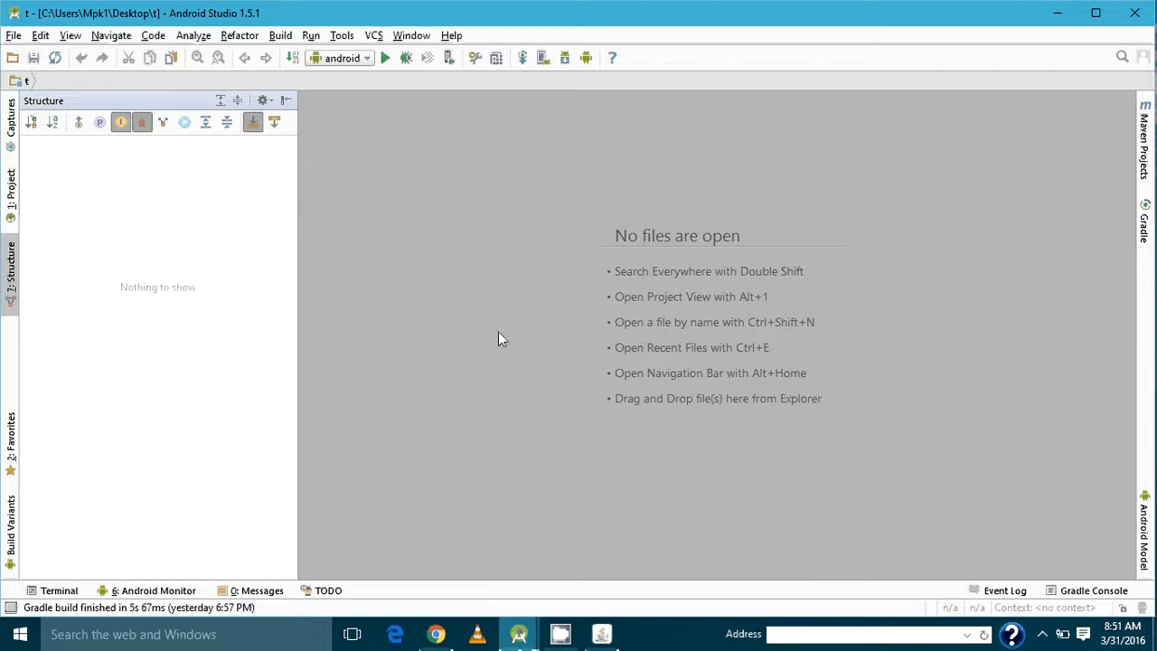
{"action": "mouse_move", "coordinate": [335, 270]}
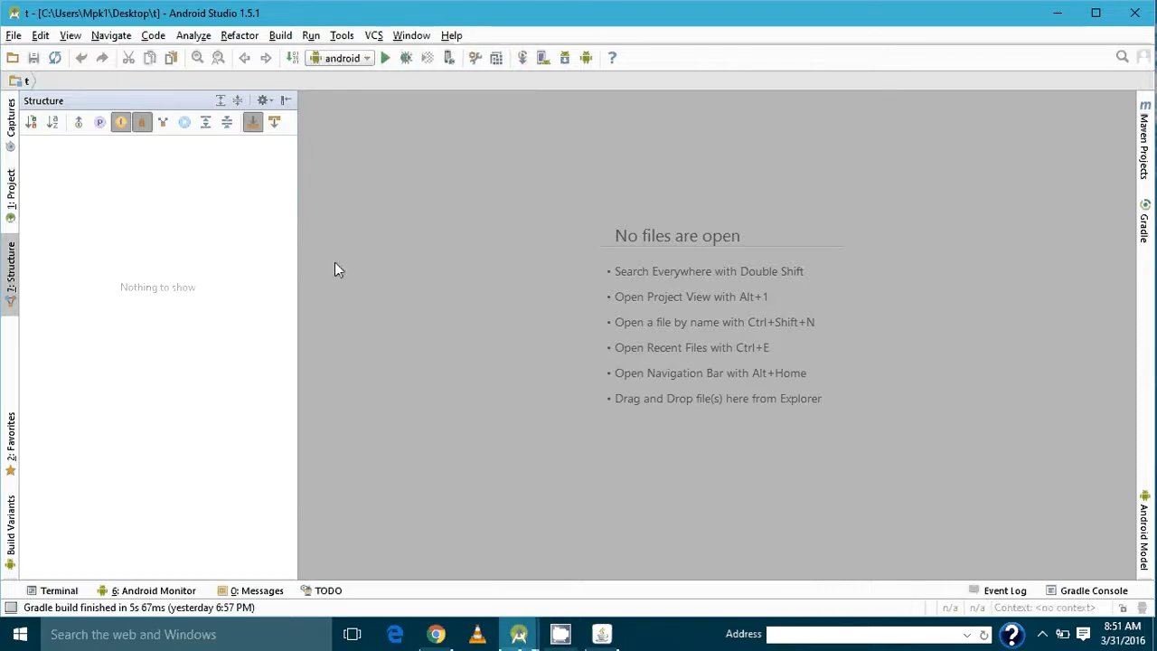
{"action": "mouse_move", "coordinate": [196, 387]}
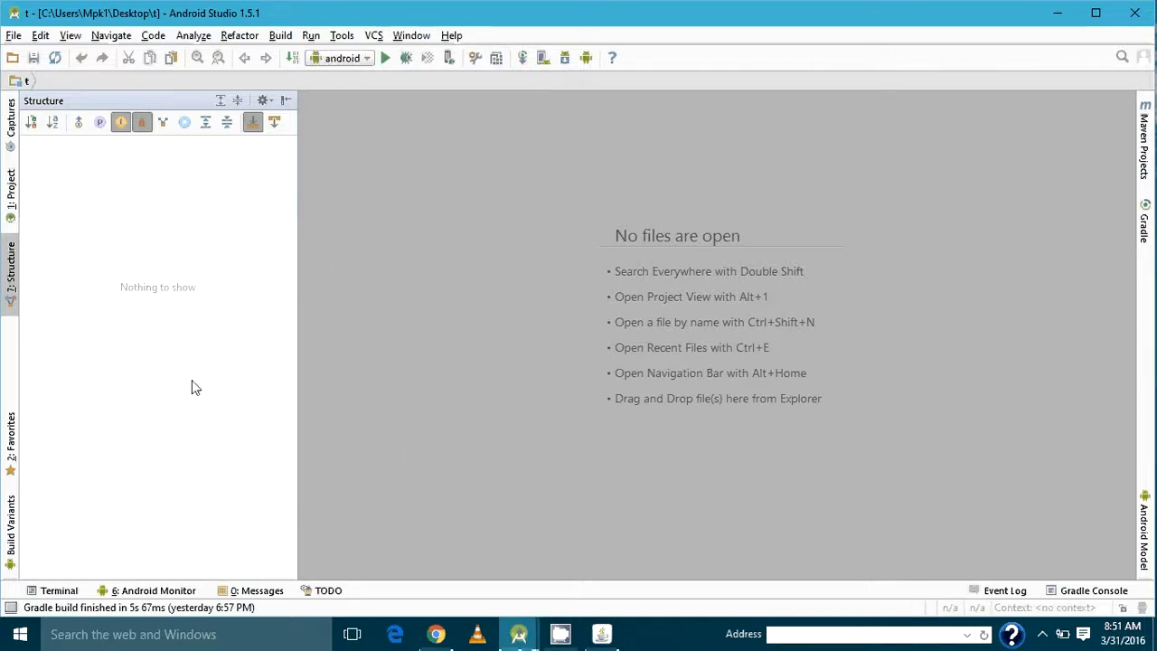
{"action": "mouse_move", "coordinate": [533, 477]}
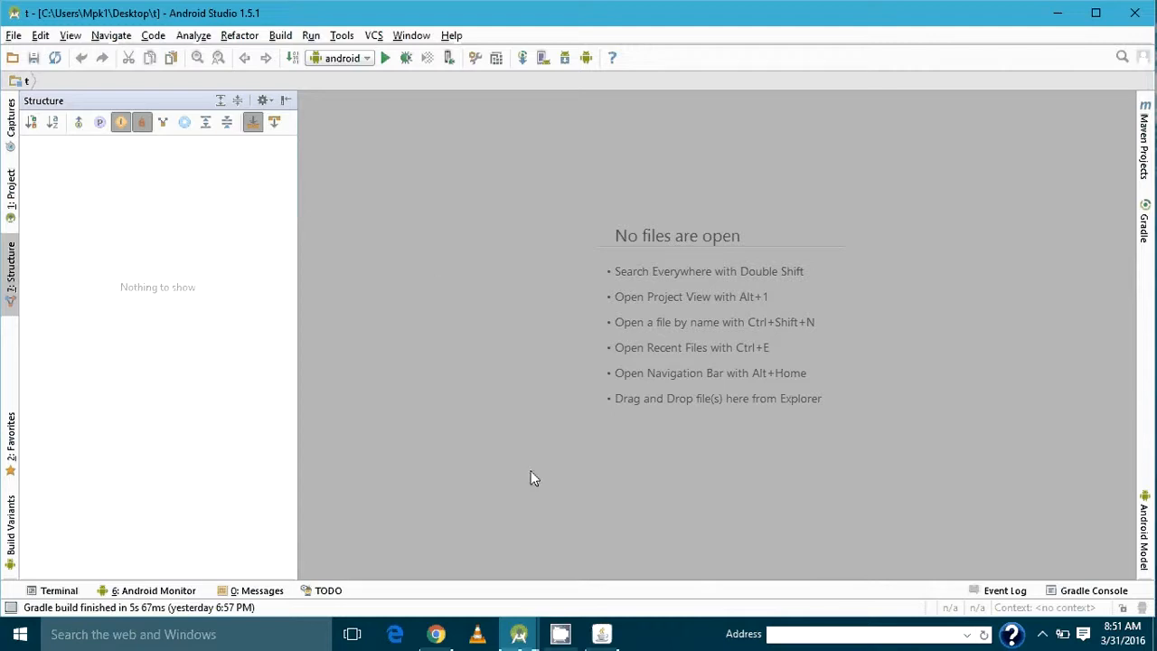
{"action": "mouse_move", "coordinate": [1057, 17]}
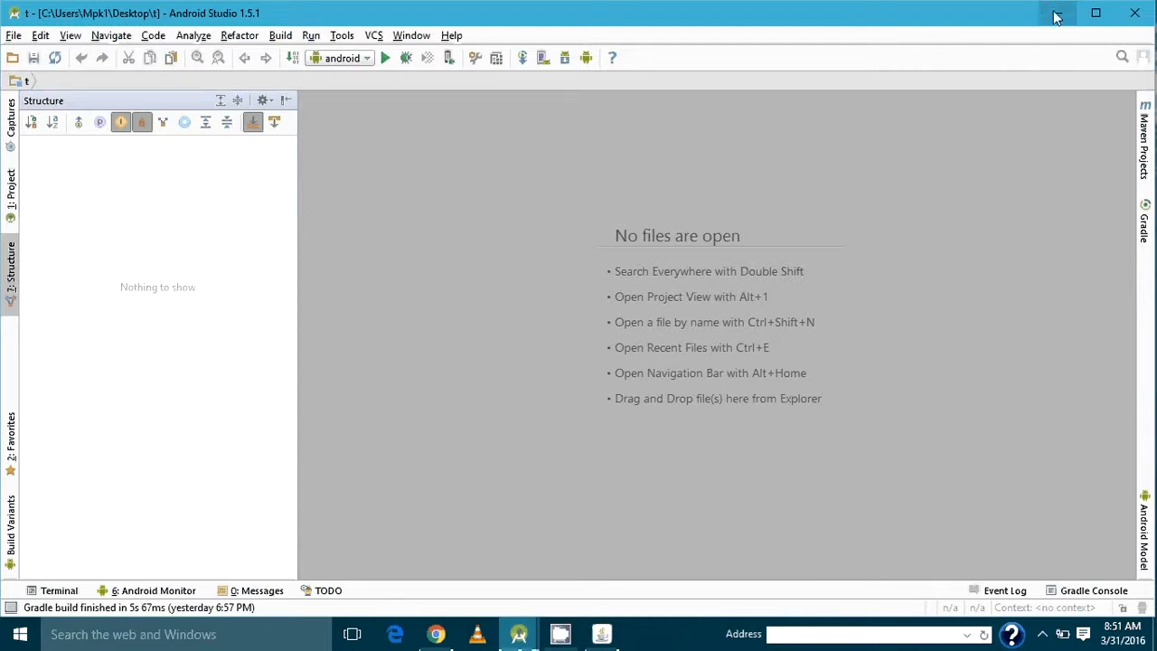
{"action": "mouse_move", "coordinate": [1056, 17]}
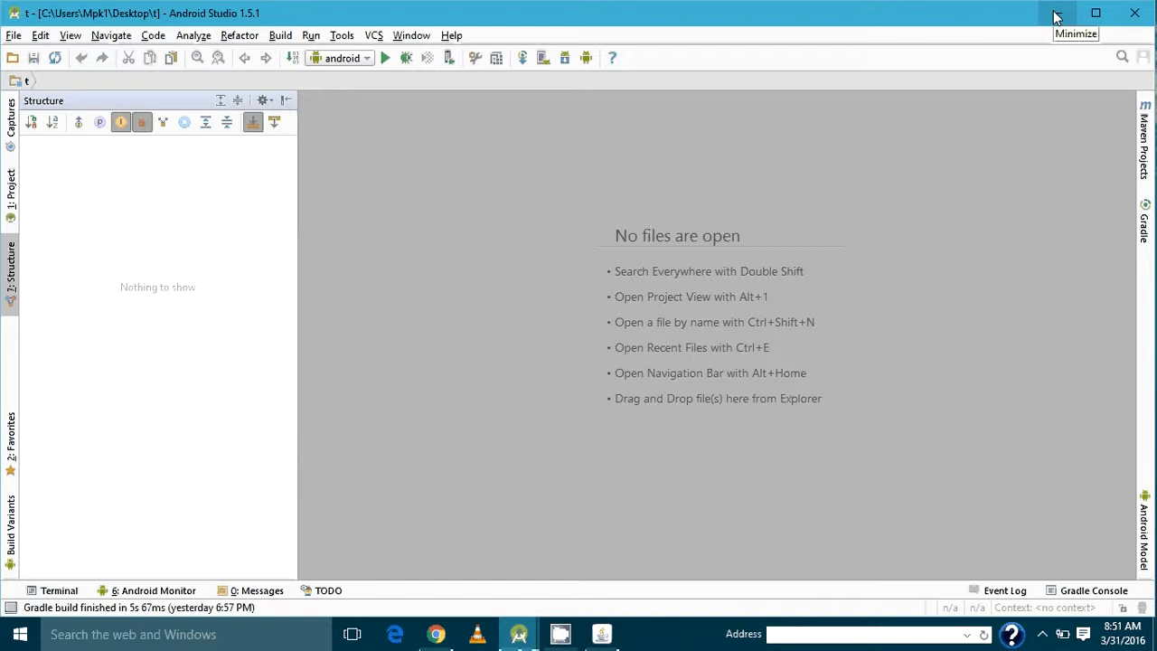